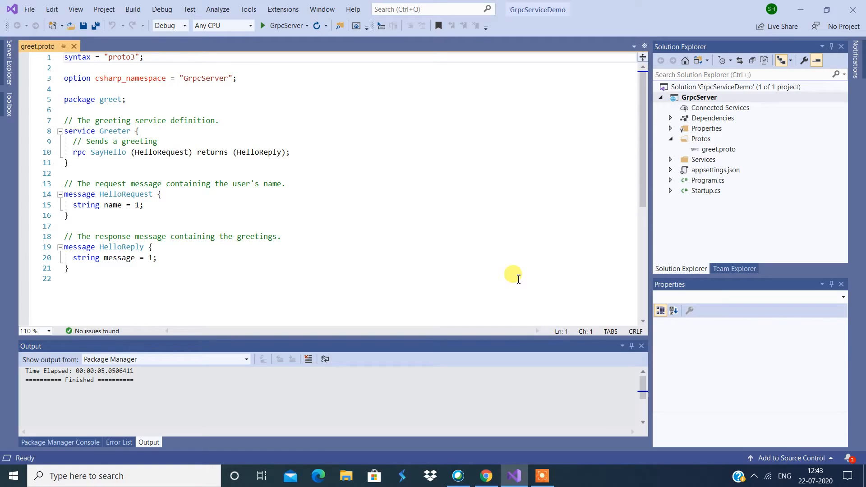
mouse_move(507, 287)
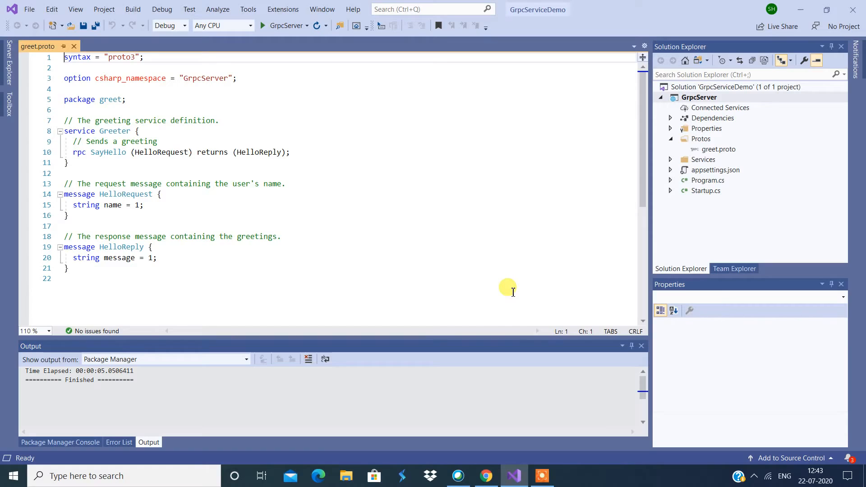
mouse_move(264, 91)
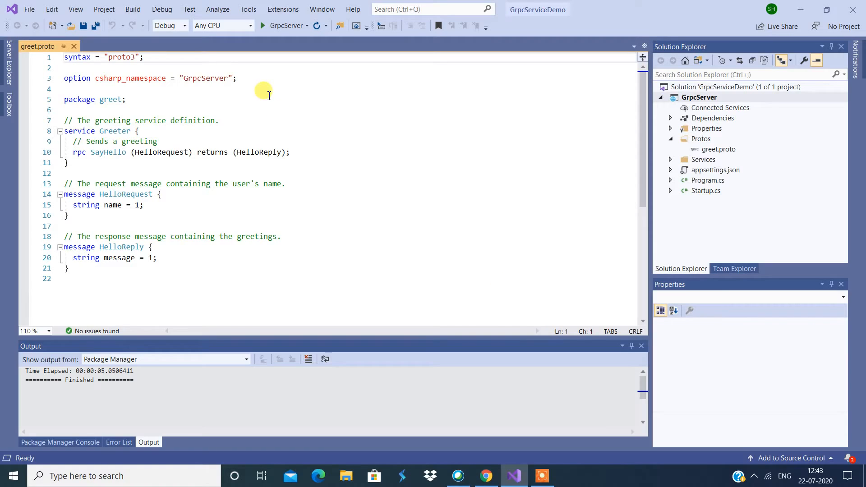
mouse_move(266, 93)
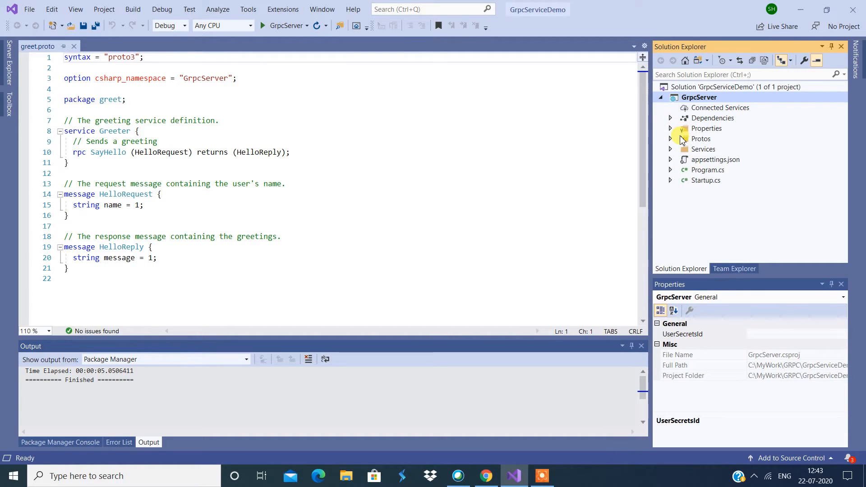
mouse_move(670, 153)
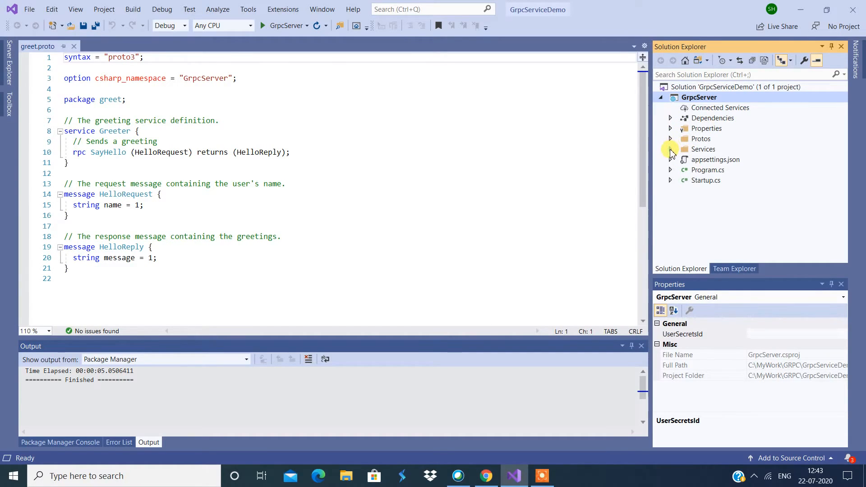
Expand GrpcServer's Services and Protos folders and review HelloRequest and SayHello in greet.proto.
left_click(670, 149)
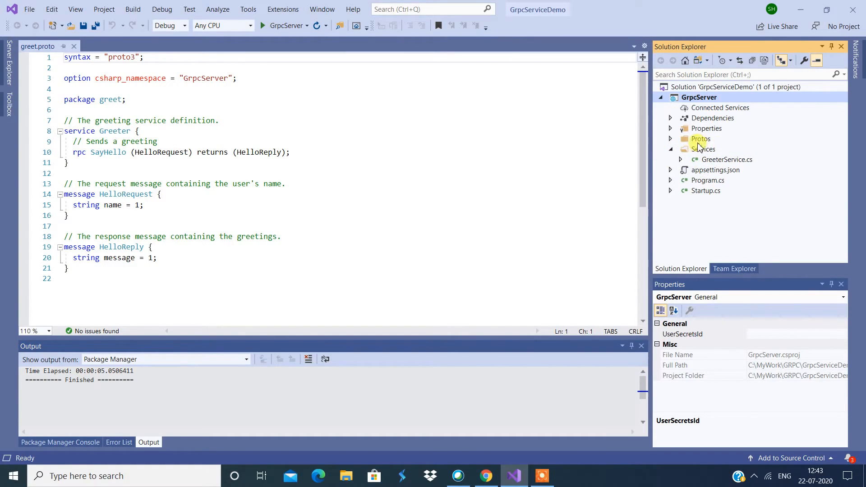
mouse_move(742, 162)
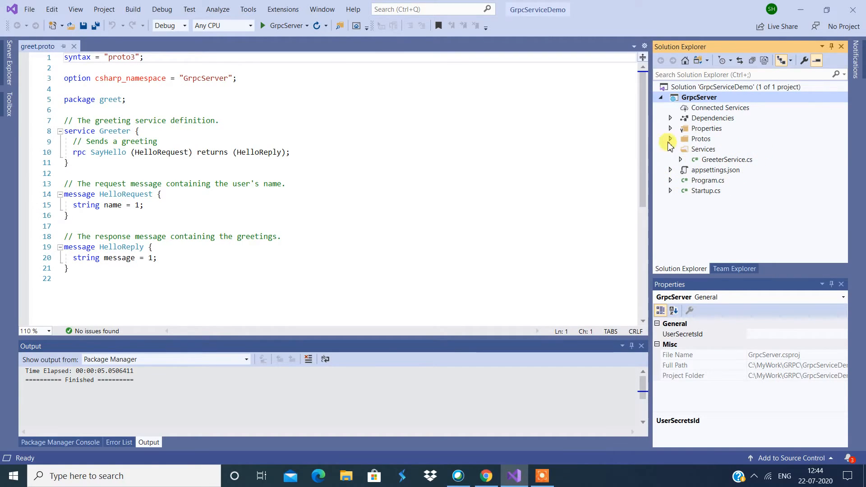
left_click(670, 139)
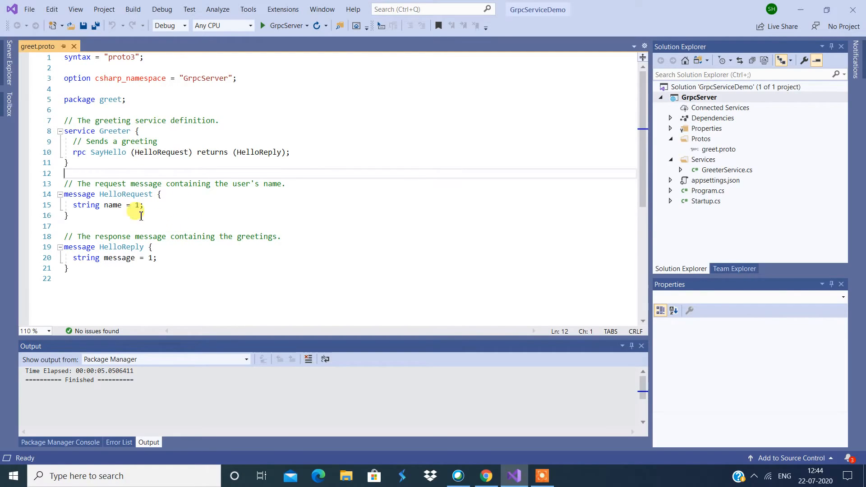
double_click(125, 194)
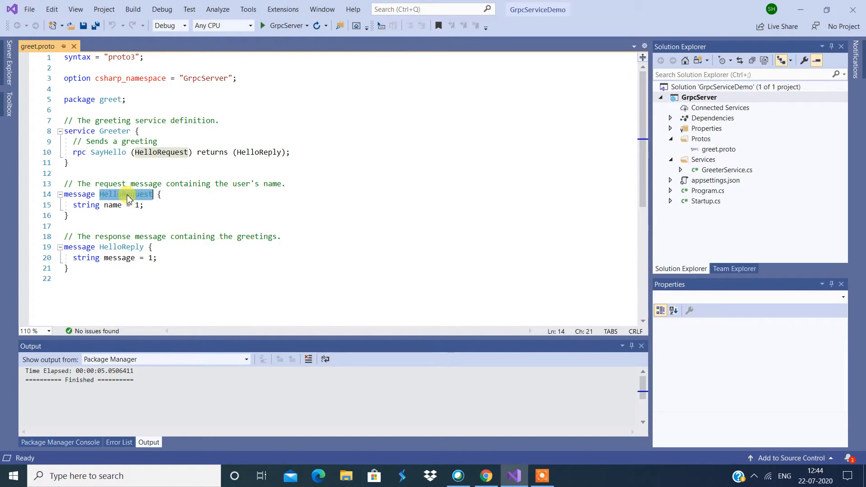
double_click(121, 247)
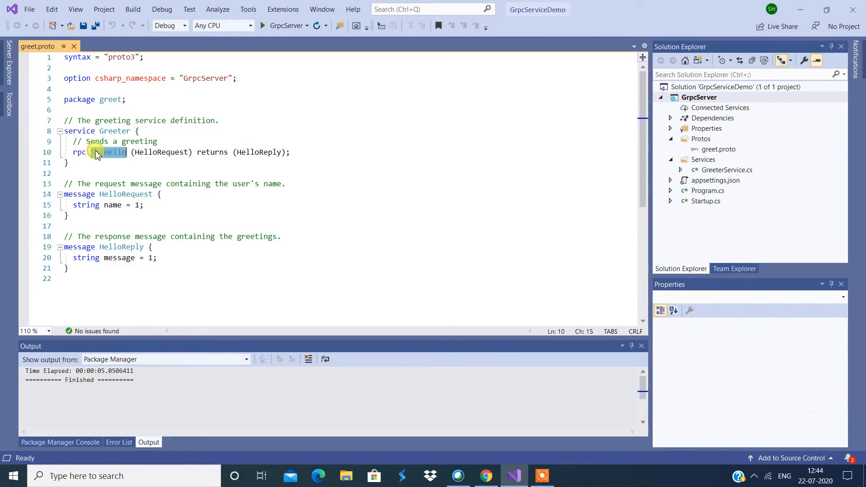
left_click(727, 169)
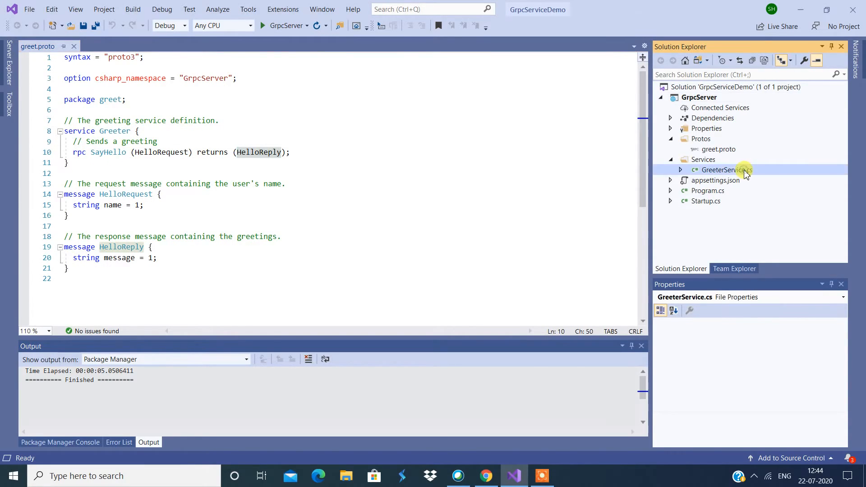
View GreeterService.cs, the class deriving from Greeter.GreeterBase with its SayHello override.
double_click(727, 170)
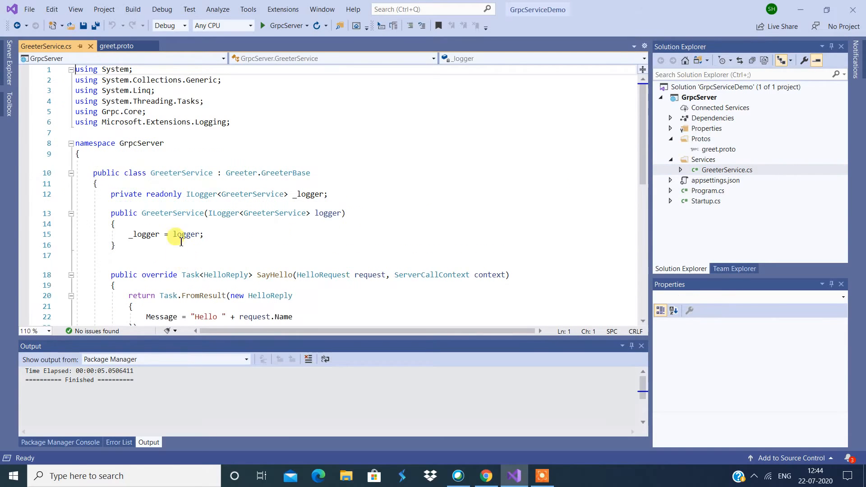
scroll("down", 3)
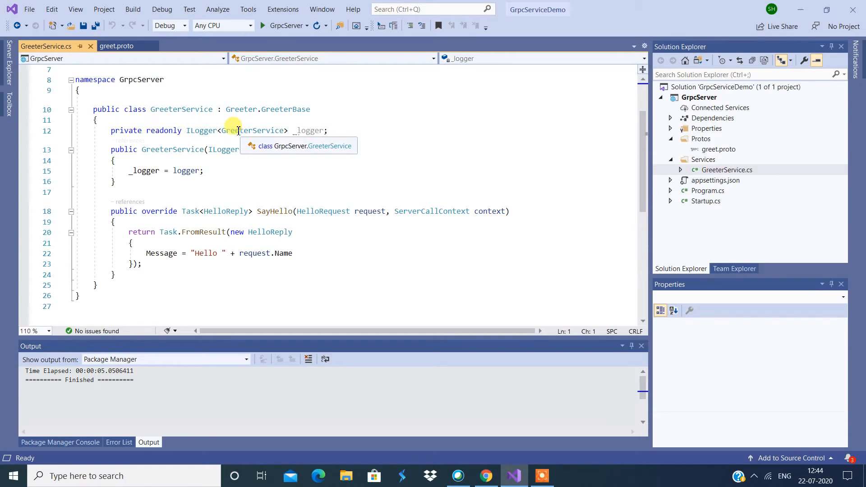
mouse_move(219, 171)
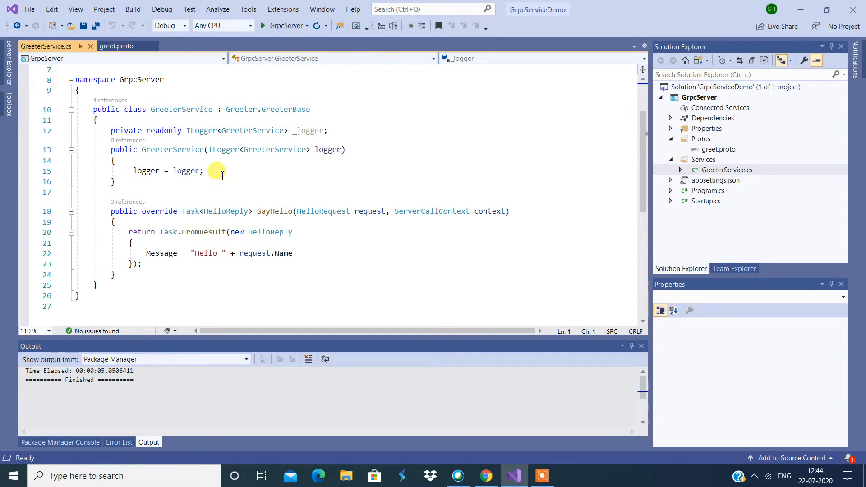
mouse_move(224, 232)
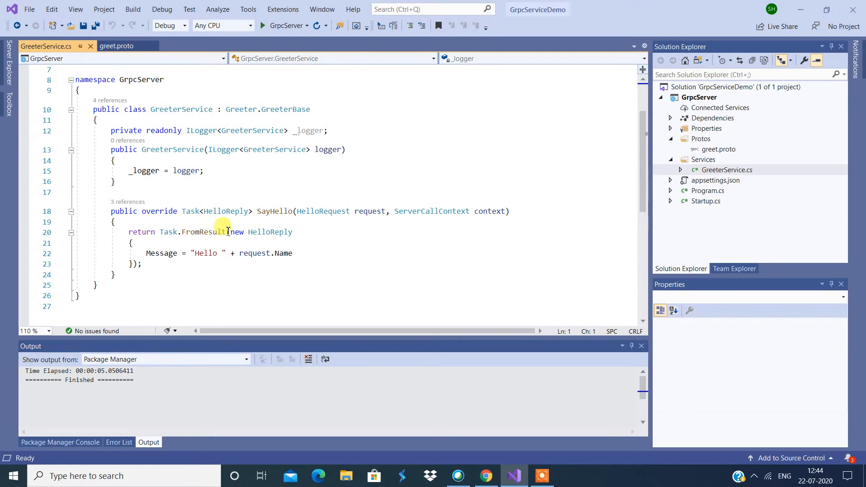
double_click(273, 212)
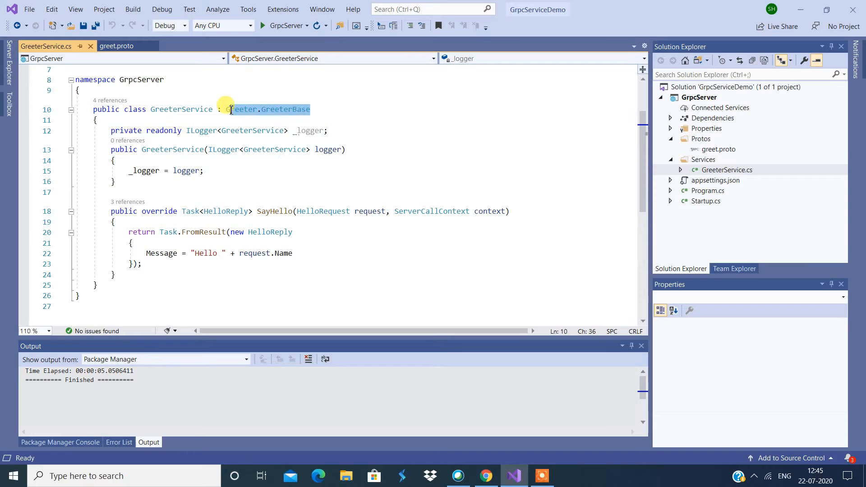
mouse_move(228, 113)
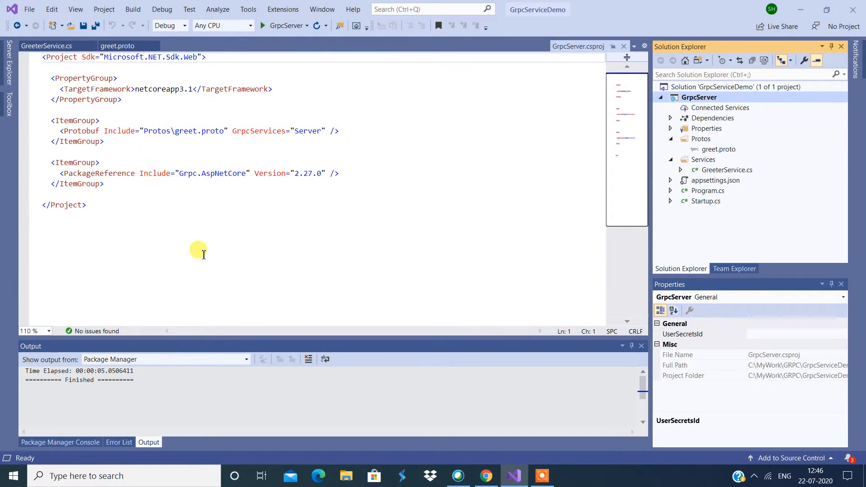
mouse_move(296, 231)
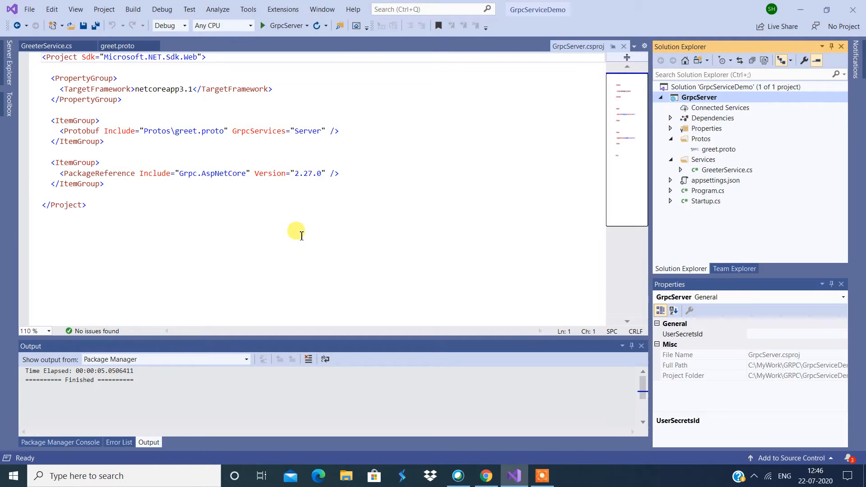
mouse_move(190, 217)
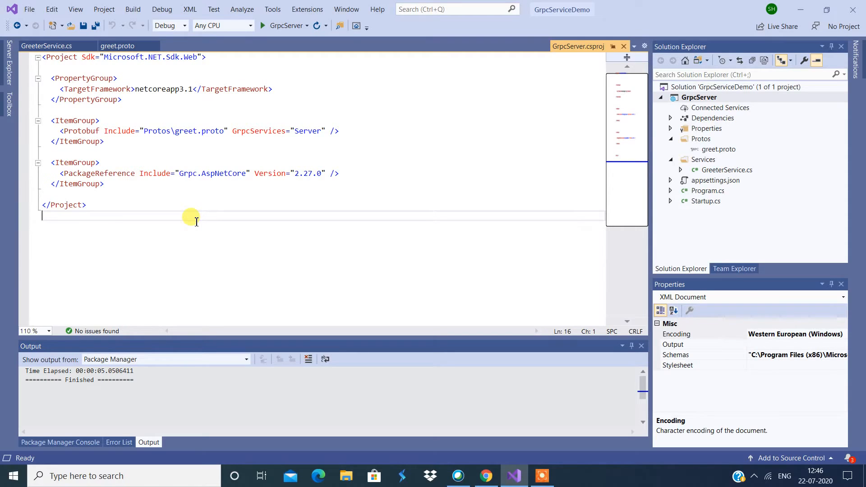
mouse_move(807, 264)
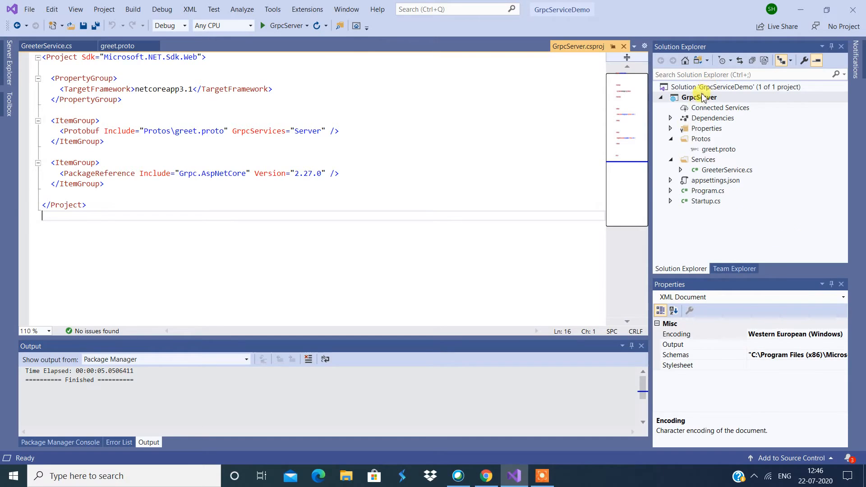
Create a C# Console App (.NET Core) project named GRPCClient in the solution.
right_click(706, 87)
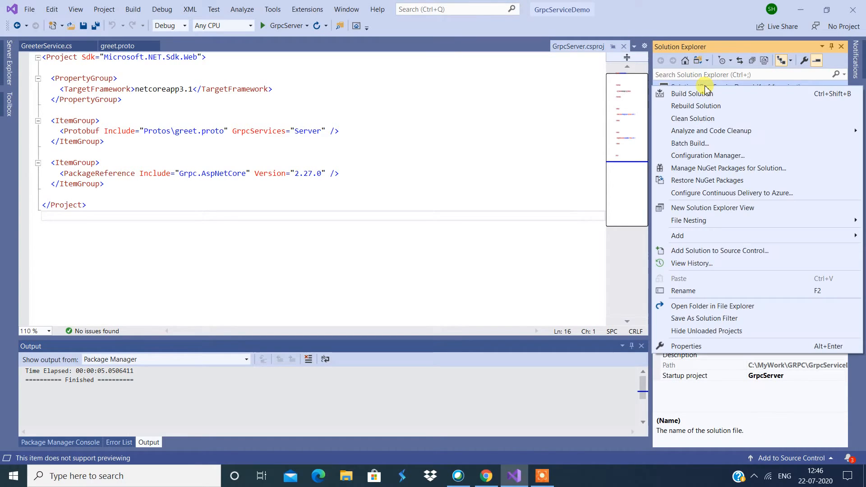
mouse_move(692, 257)
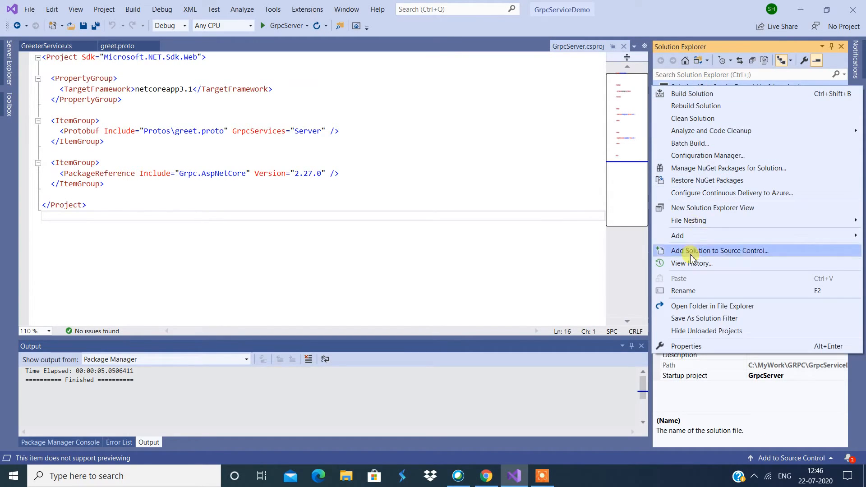
mouse_move(677, 235)
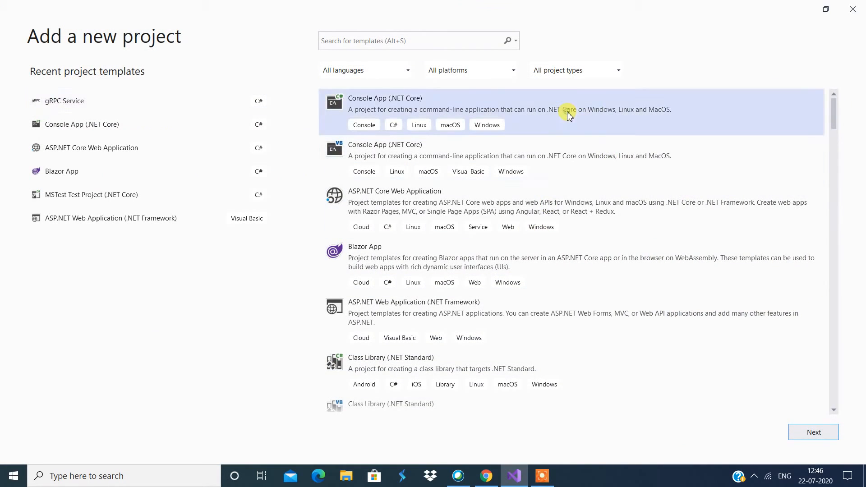
mouse_move(402, 115)
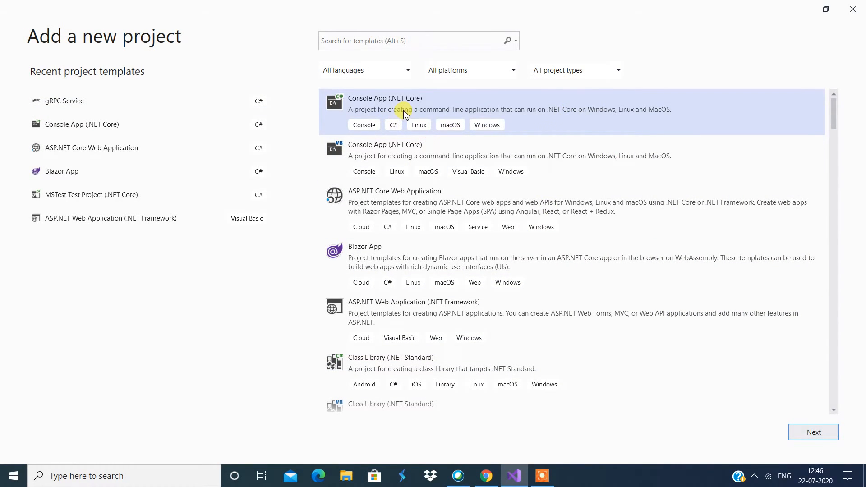
left_click(814, 432)
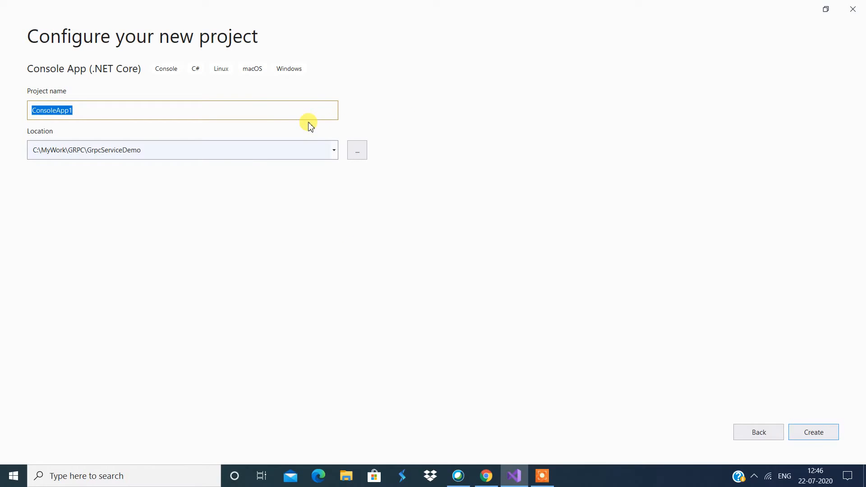
key("Delete")
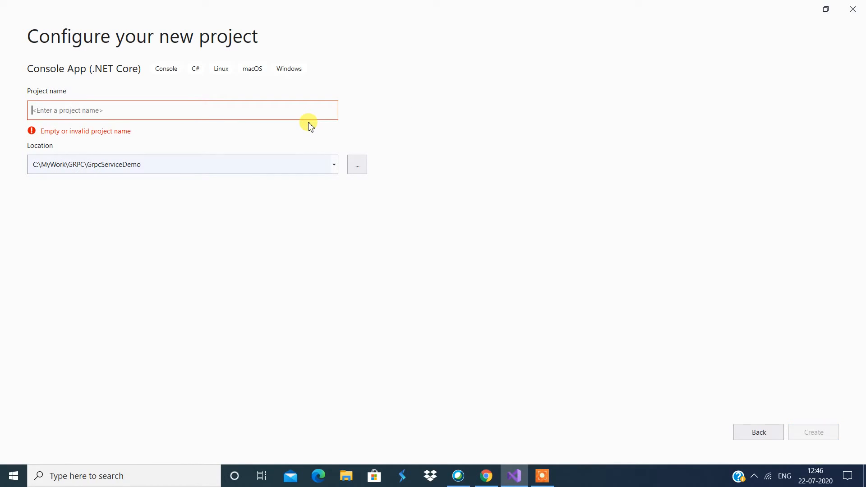
type("GRPCClient")
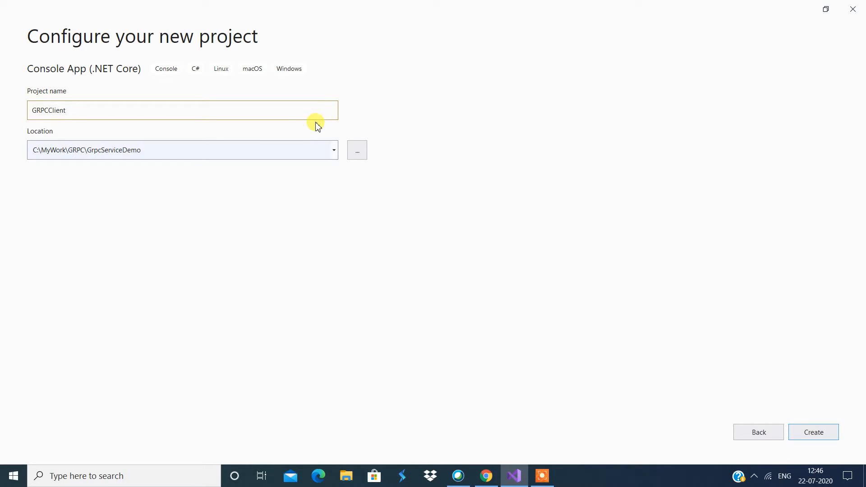
left_click(814, 433)
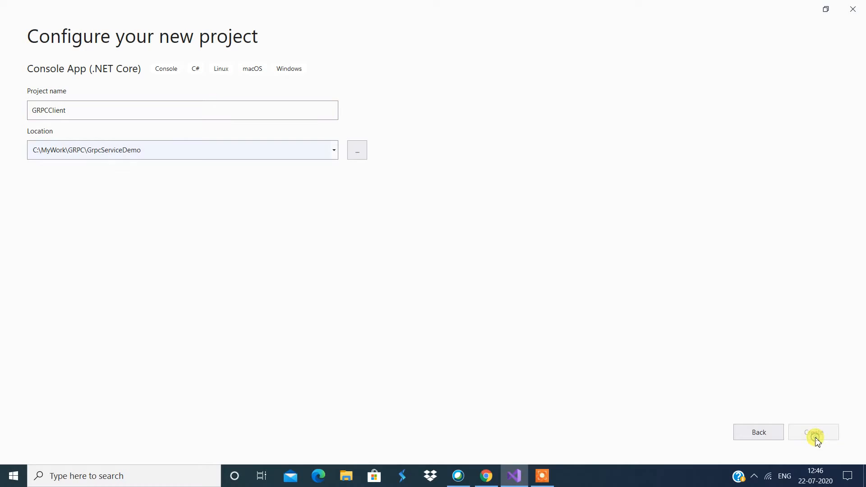
left_click(814, 432)
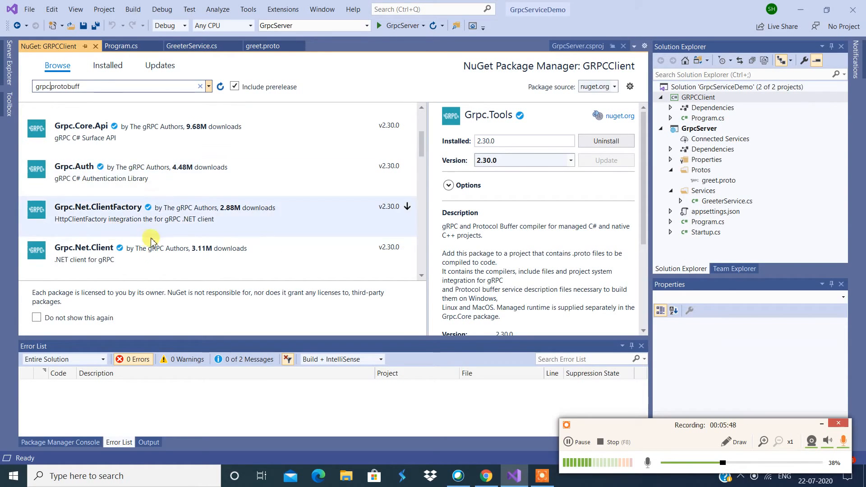
Install the Grpc.Net.Client and Google.Protobuf NuGet packages into GRPCClient.
left_click(84, 247)
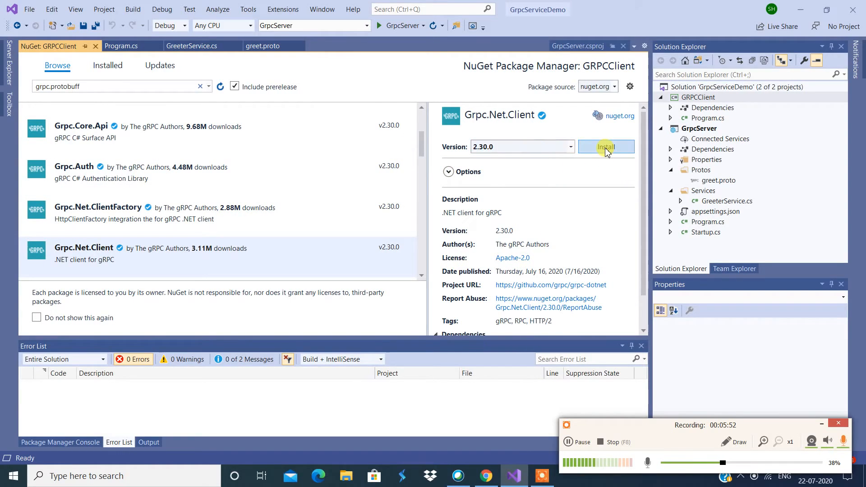
left_click(607, 147)
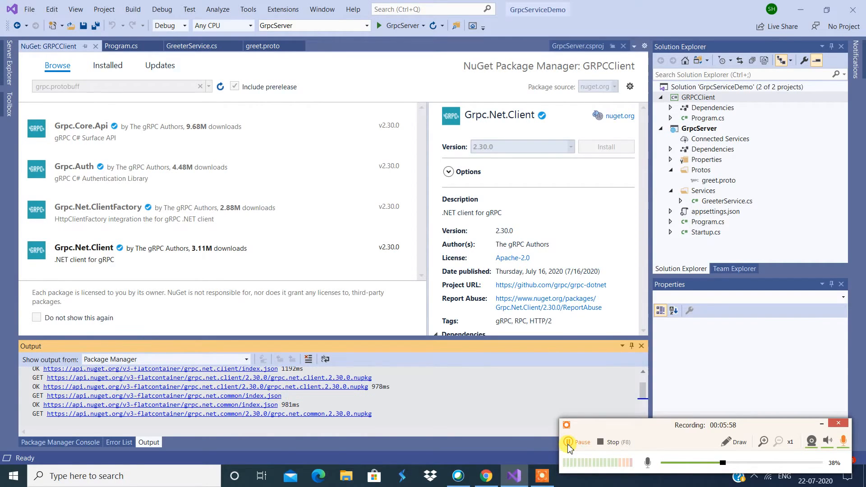
left_click(570, 442)
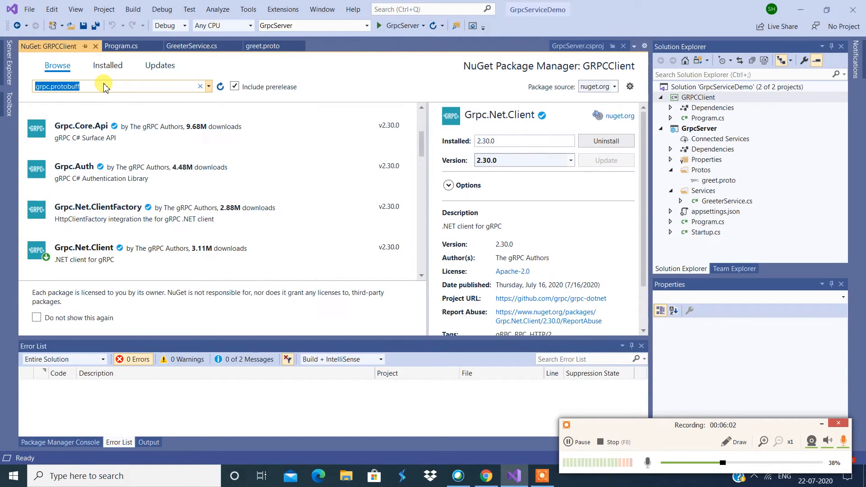
type("google proto")
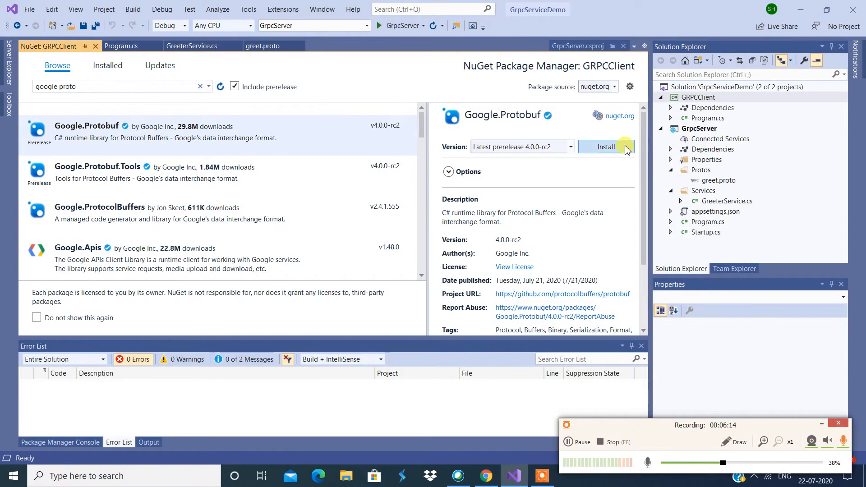
left_click(606, 146)
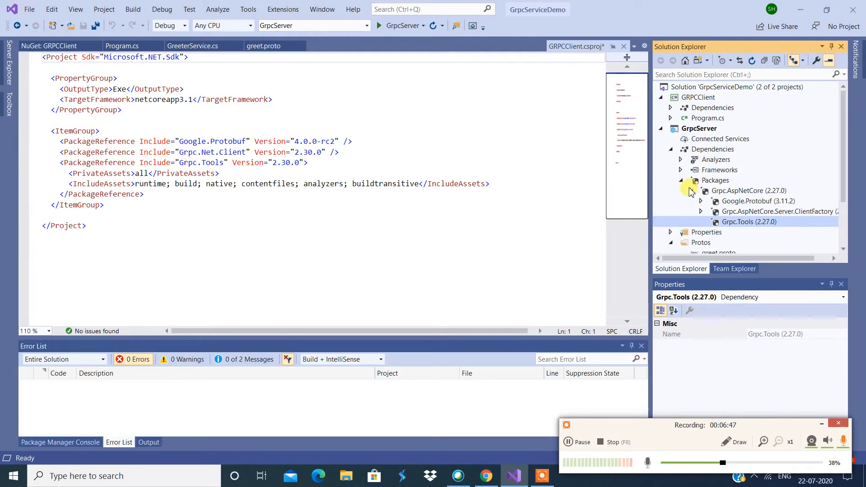
Add a Protos folder to GRPCClient and copy the server's greet.proto into it.
left_click(681, 179)
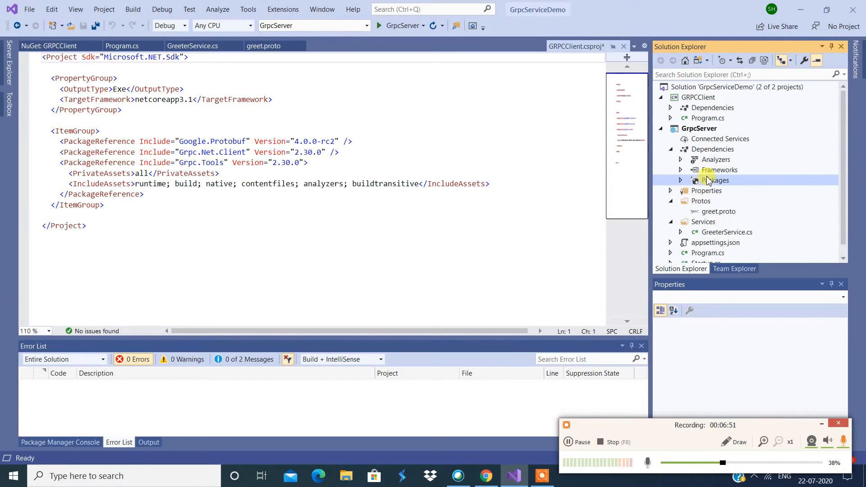
right_click(699, 98)
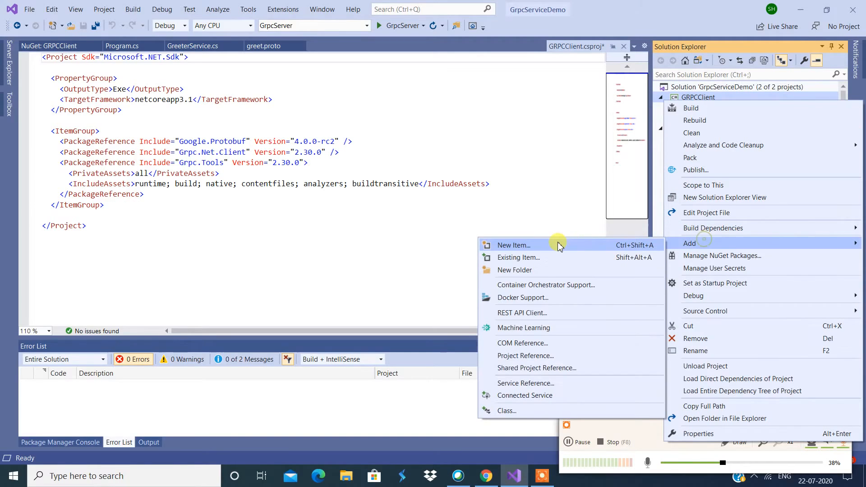
left_click(514, 269)
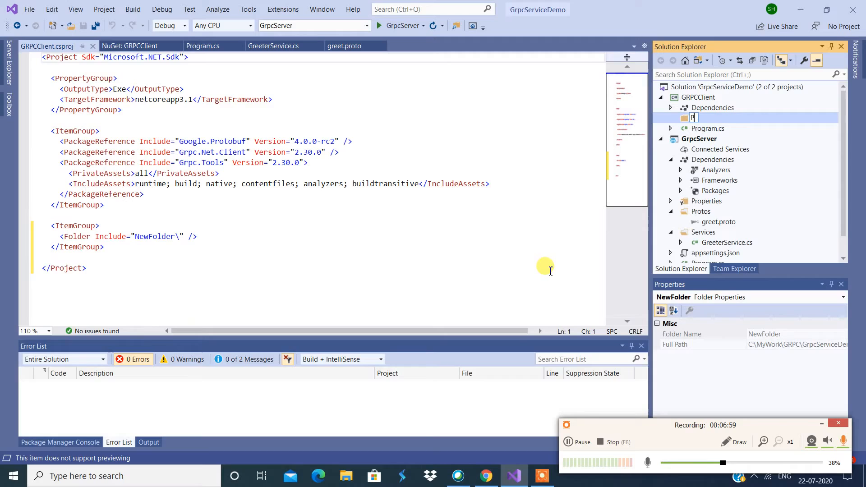
type("Protos")
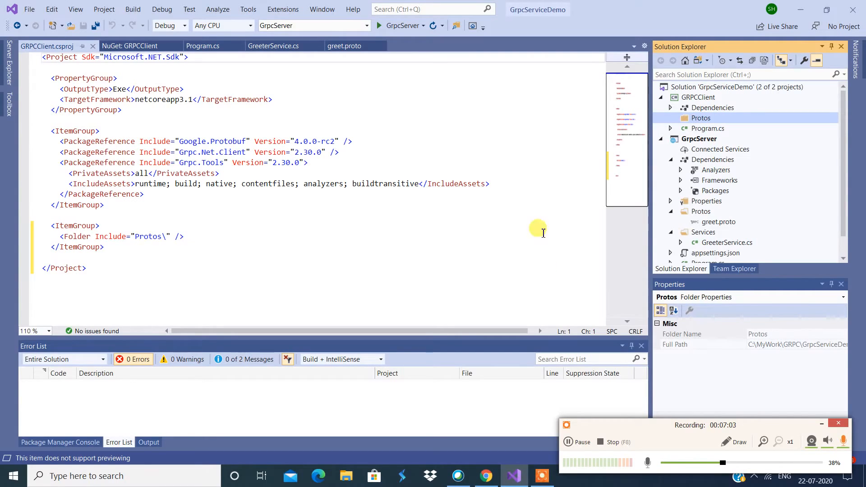
left_click(718, 222)
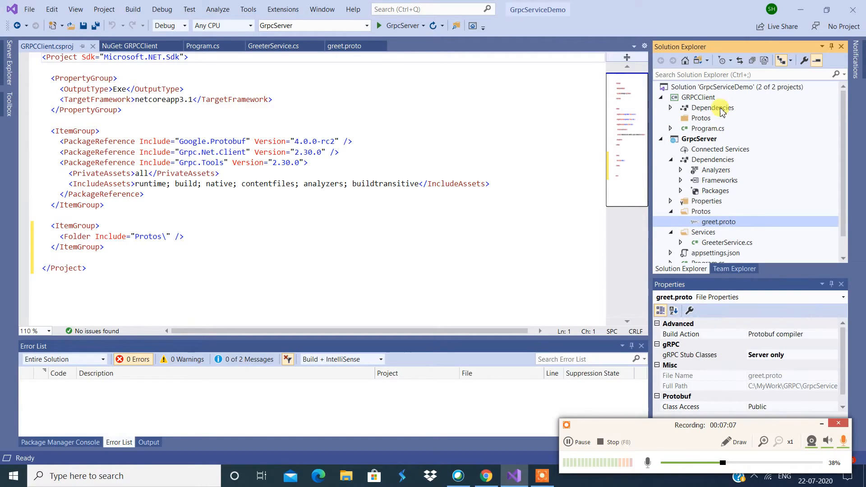
right_click(701, 118)
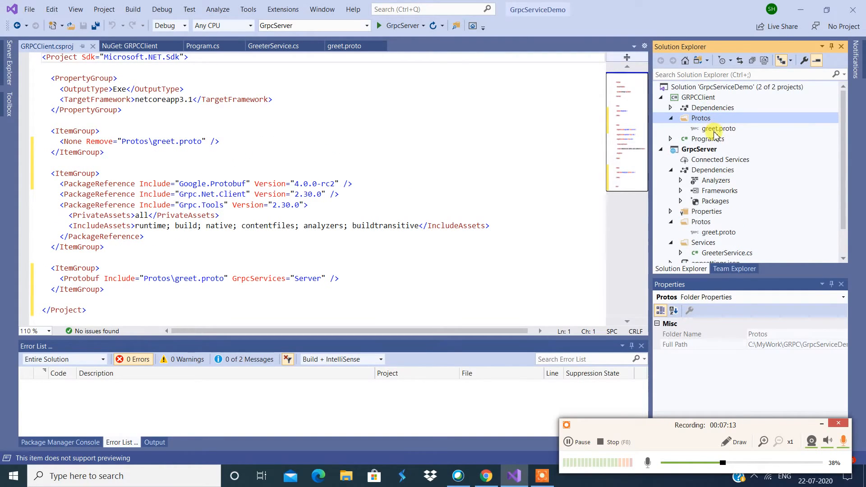
Set the client greet.proto's gRPC Stub Classes property to Client only and apply it.
right_click(713, 128)
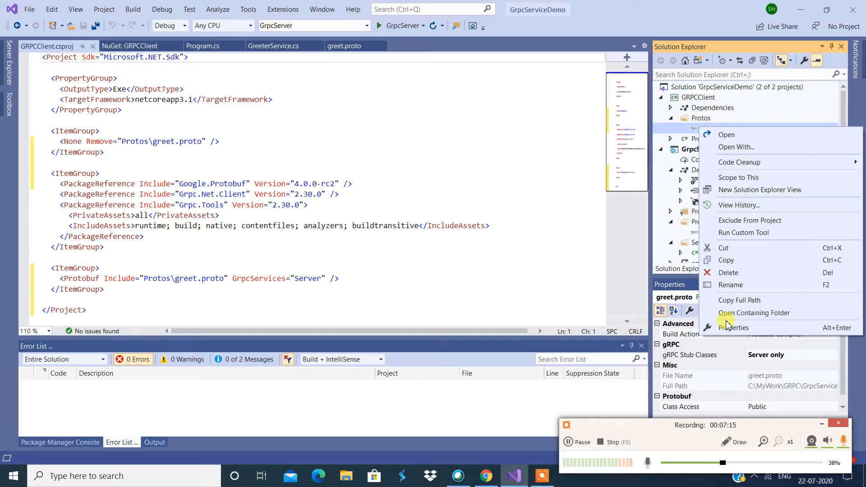
left_click(732, 328)
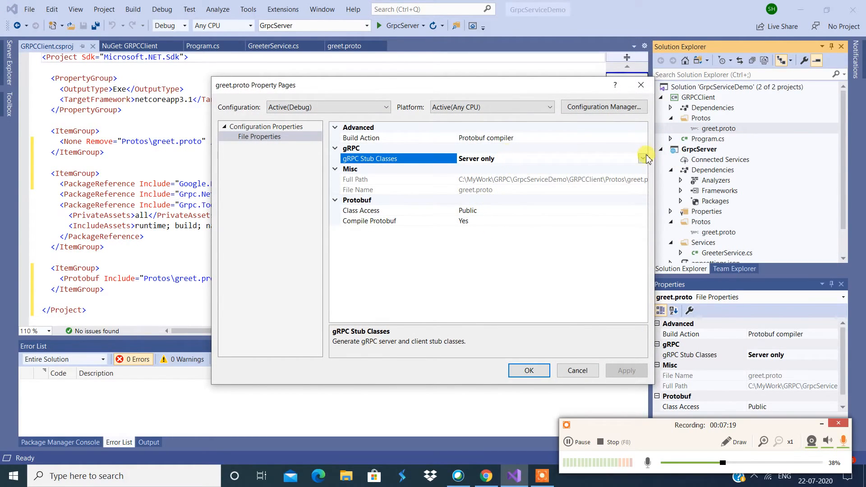
left_click(643, 158)
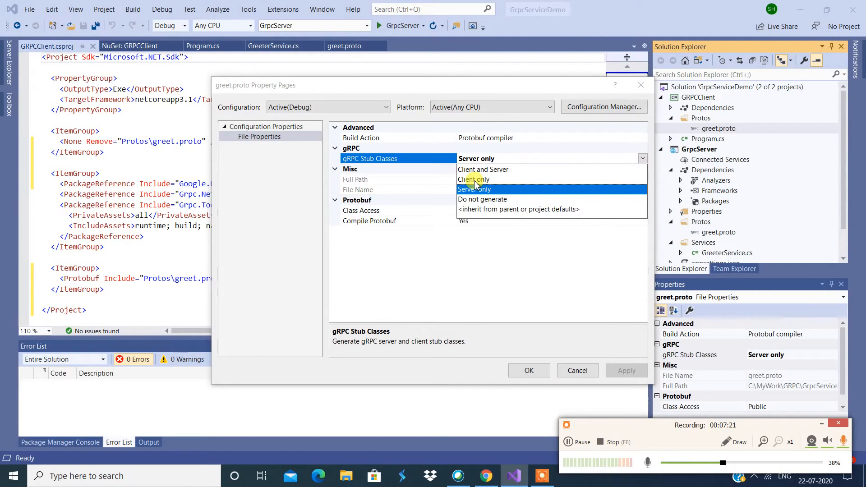
left_click(473, 180)
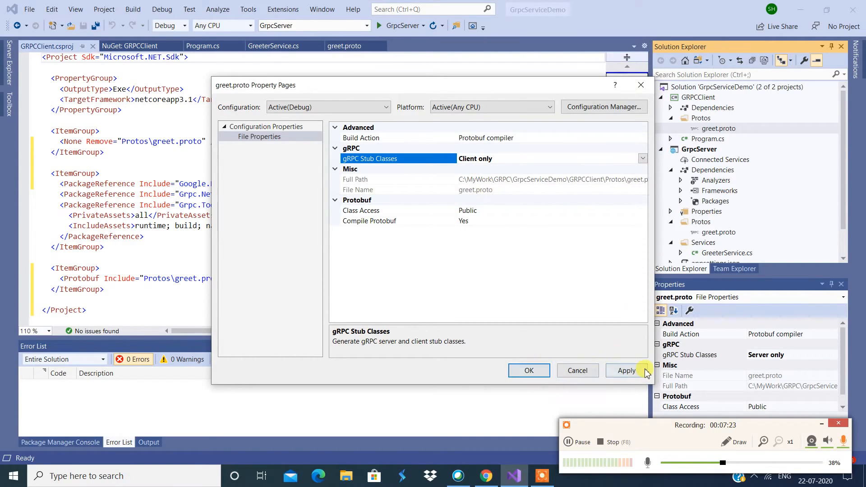
left_click(529, 370)
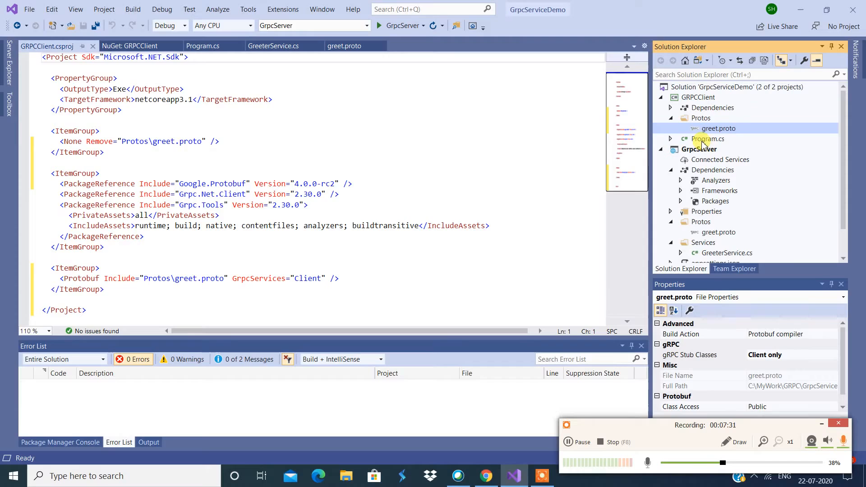
In the client's Program.cs Main, begin 'var channel = GrpcChannel', correcting a wrong completion.
double_click(708, 139)
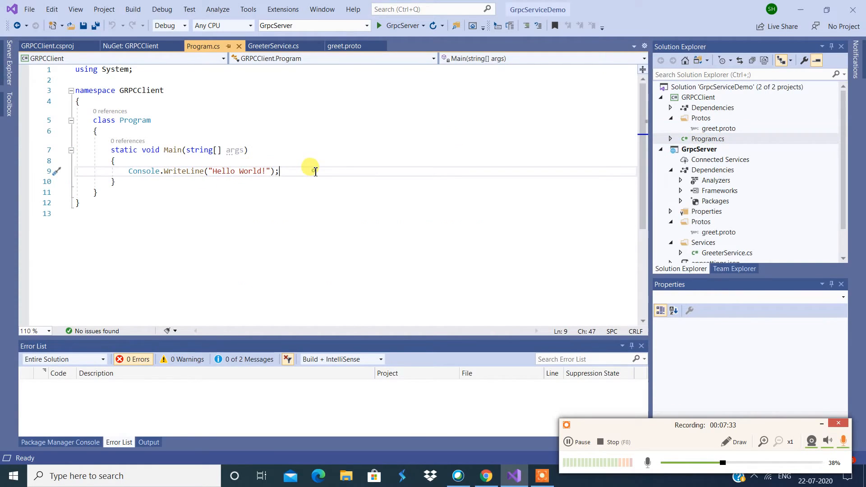
key("Enter")
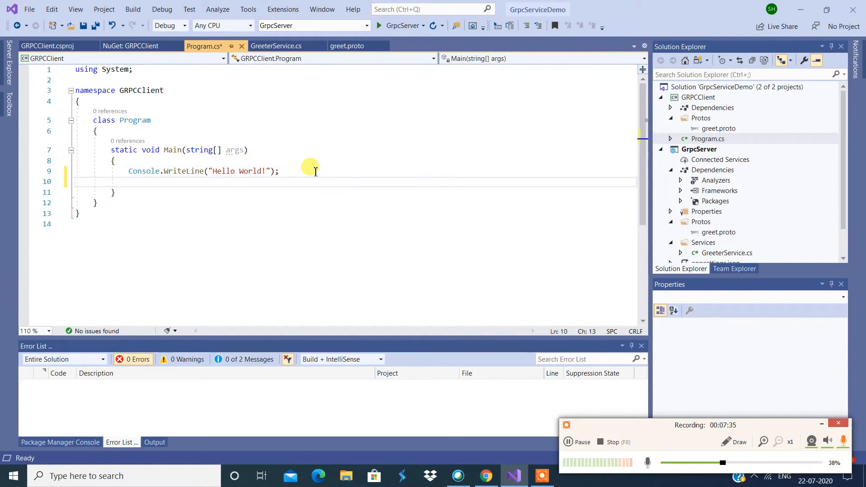
type("var chan")
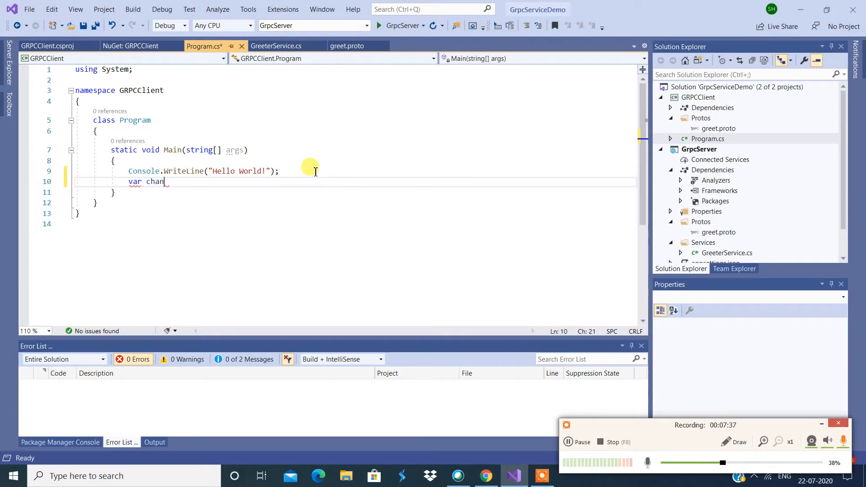
type("nel=")
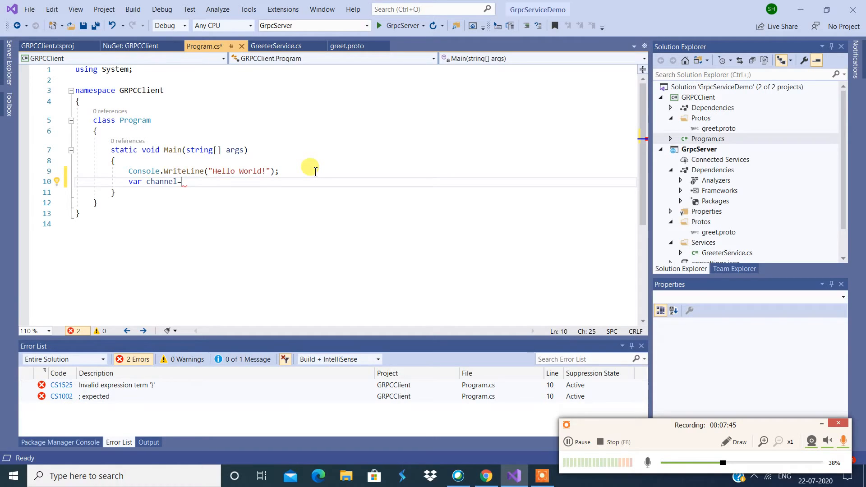
type("grp")
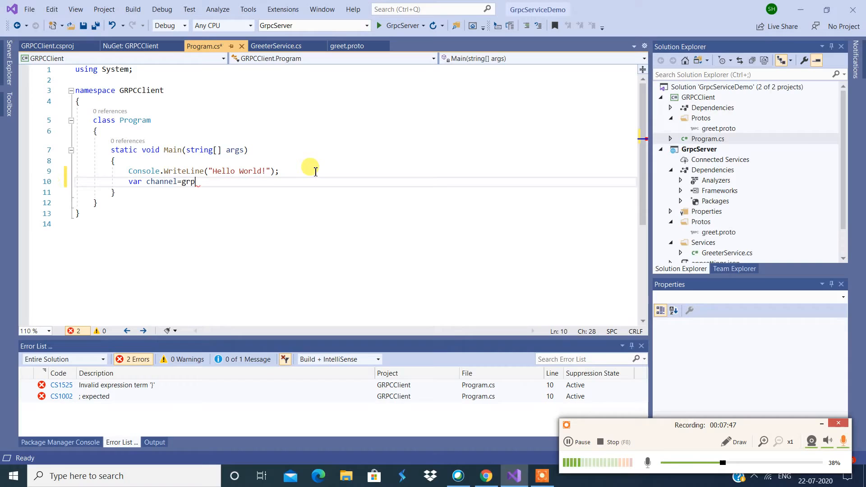
type("grp")
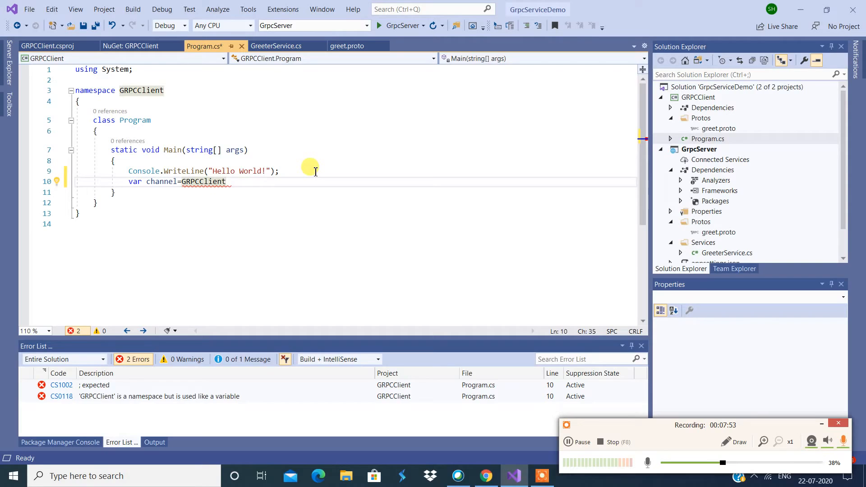
key("BackSpace")
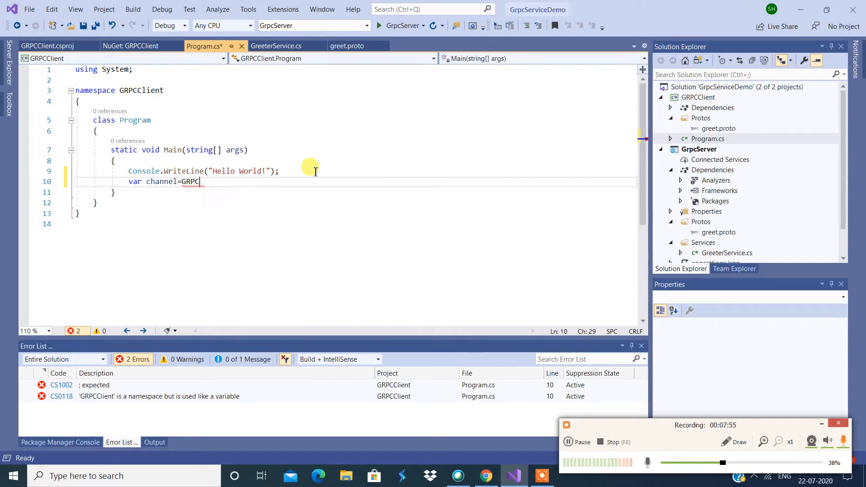
key("BackSpace")
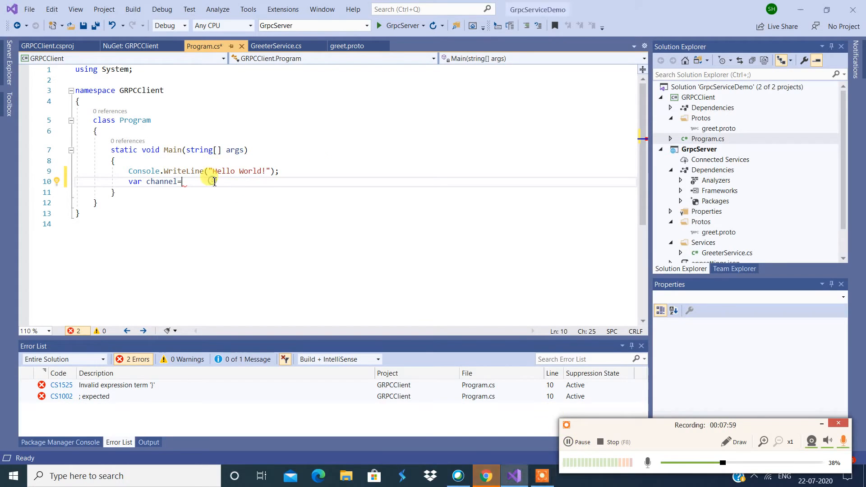
type("GR")
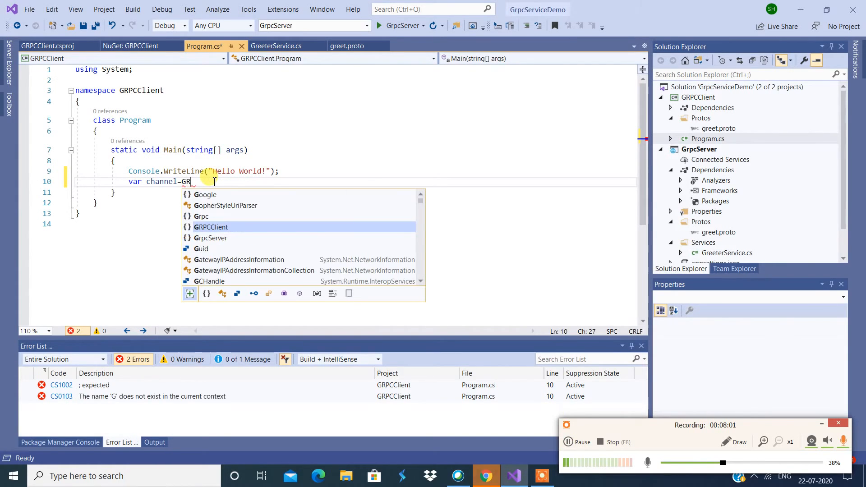
type("PCC")
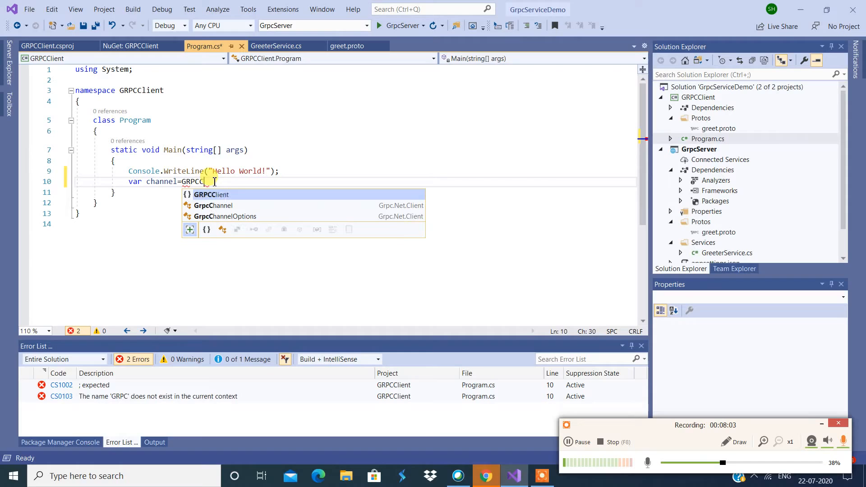
type("hannel;")
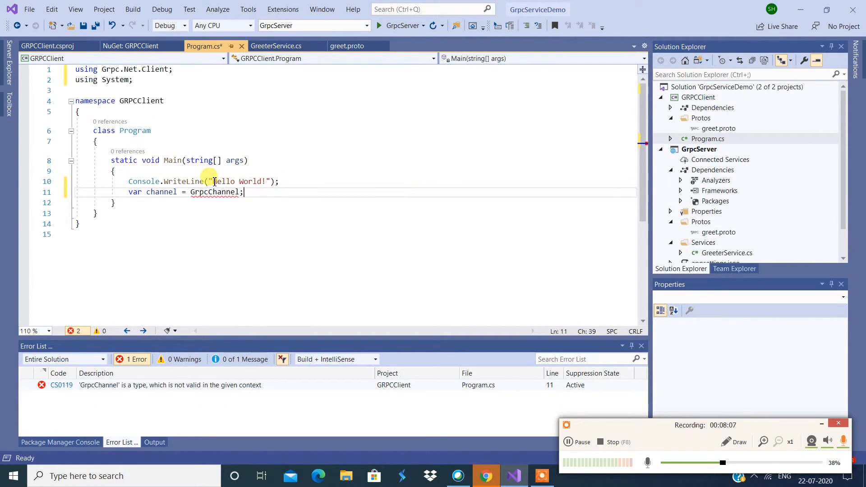
left_click(58, 192)
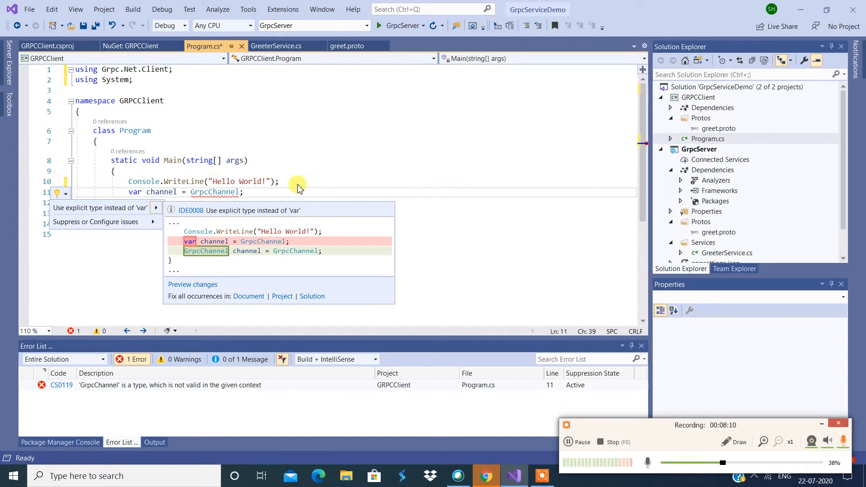
left_click(247, 191)
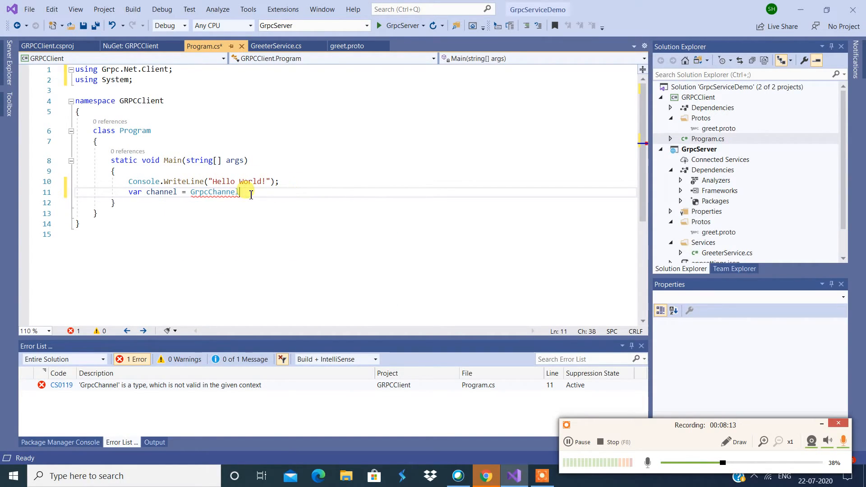
type(".ForAddress")
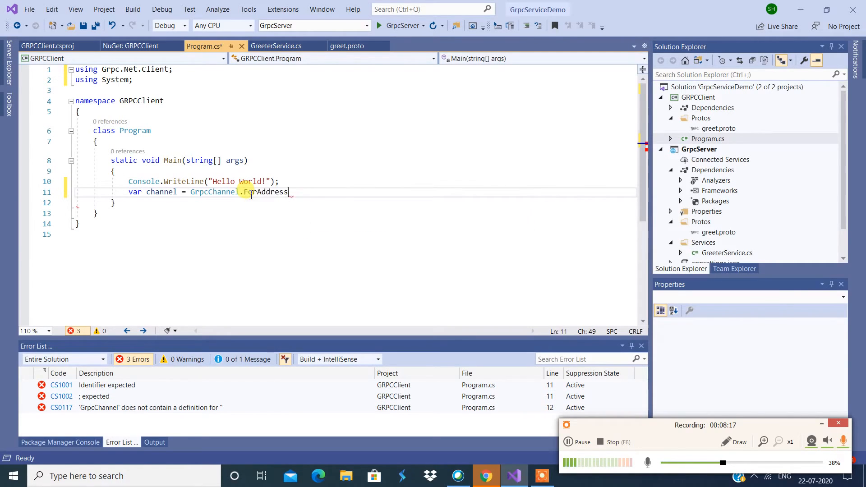
type("(\"\")")
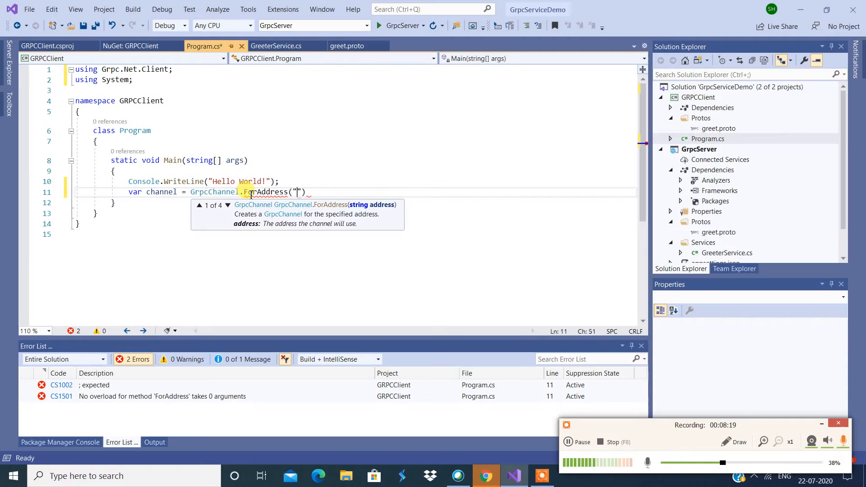
type("\"")
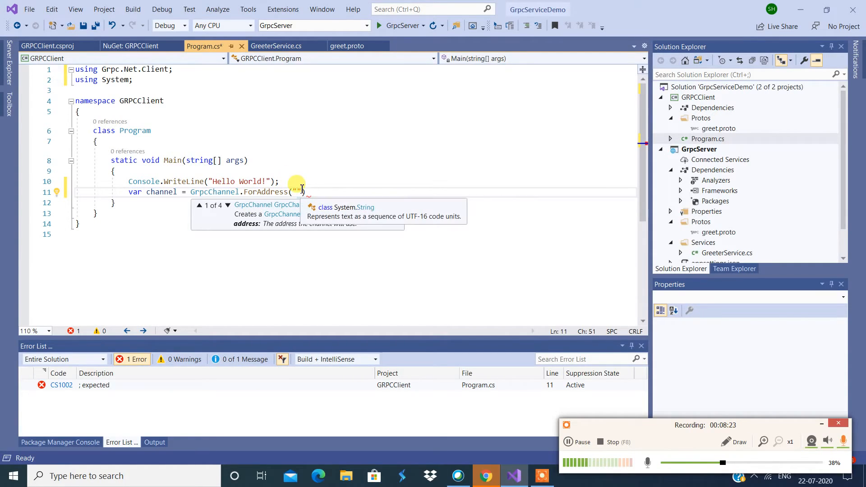
type("loc")
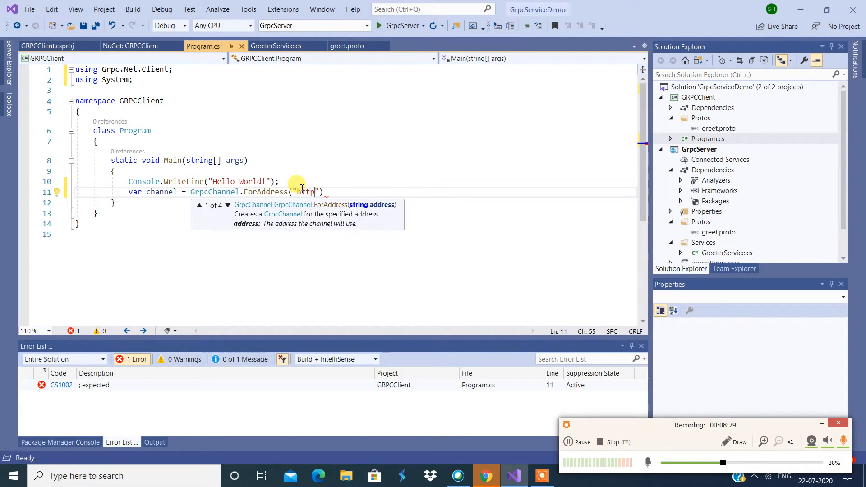
type("://local")
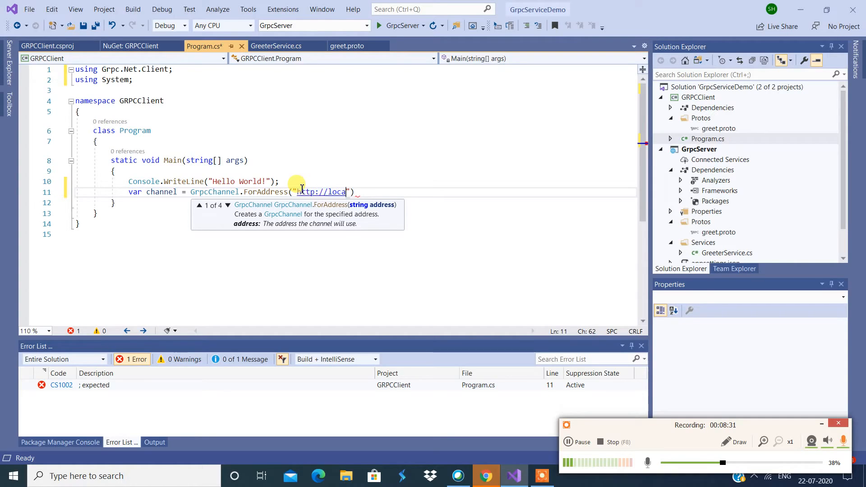
type("host:")
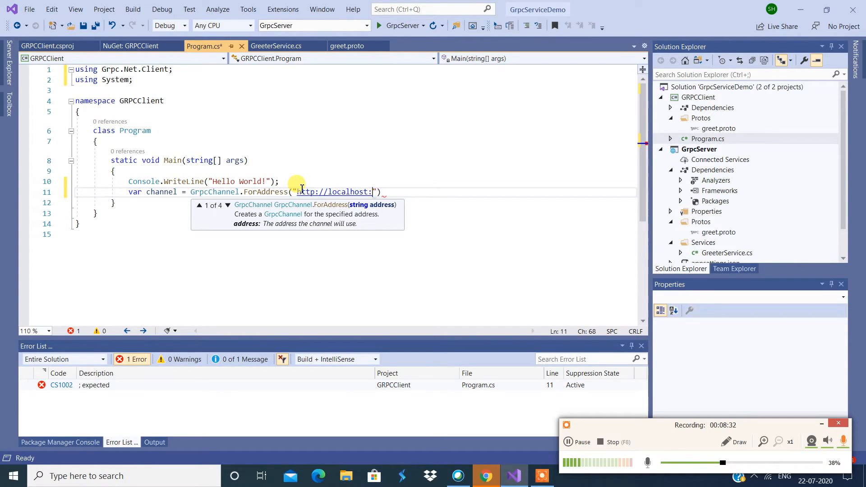
type("613")
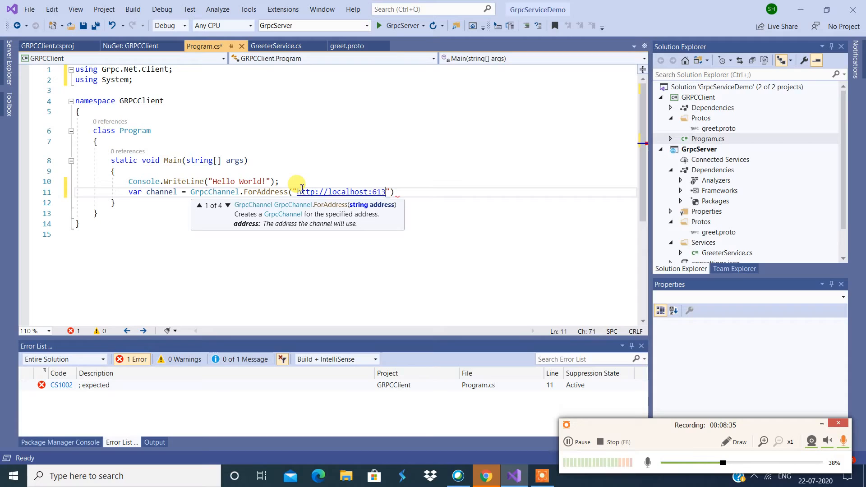
type("6")
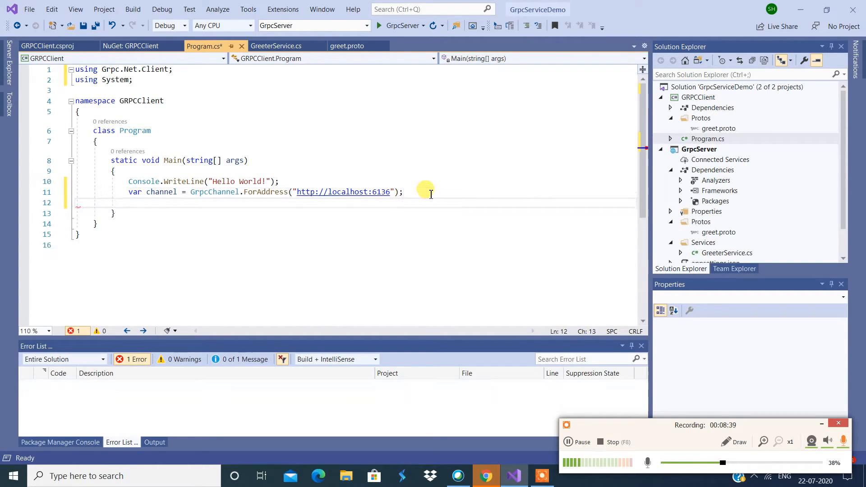
type("var")
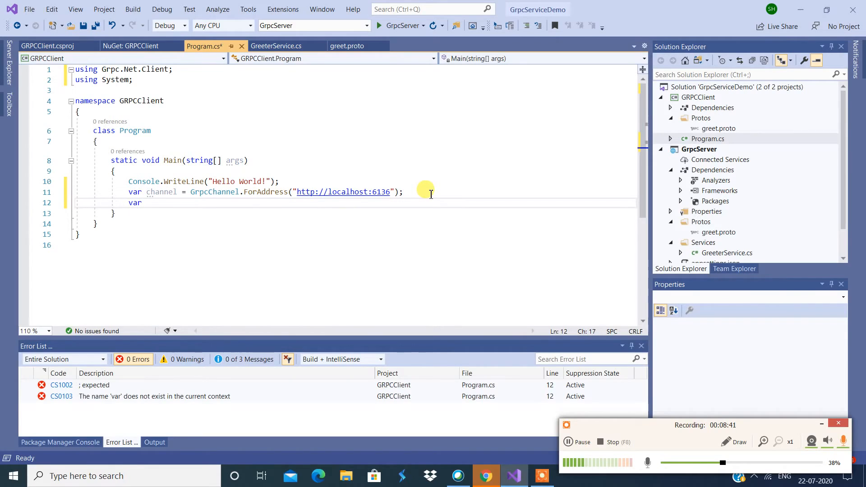
type("client-")
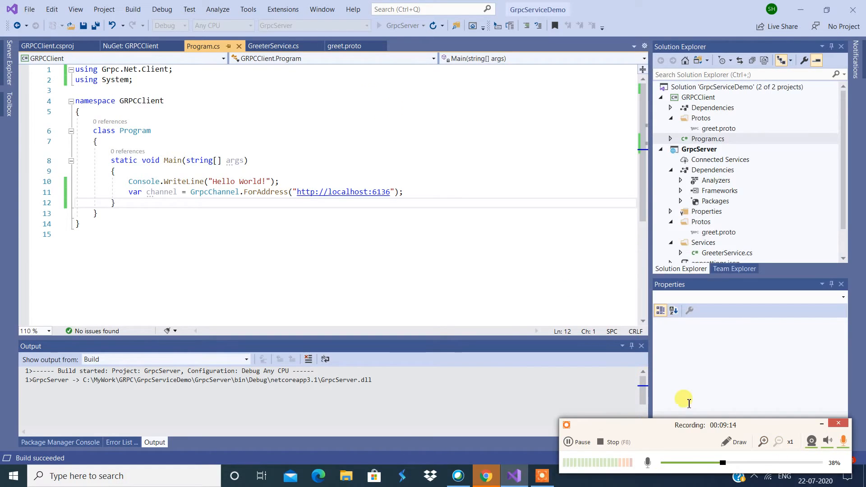
key("F5")
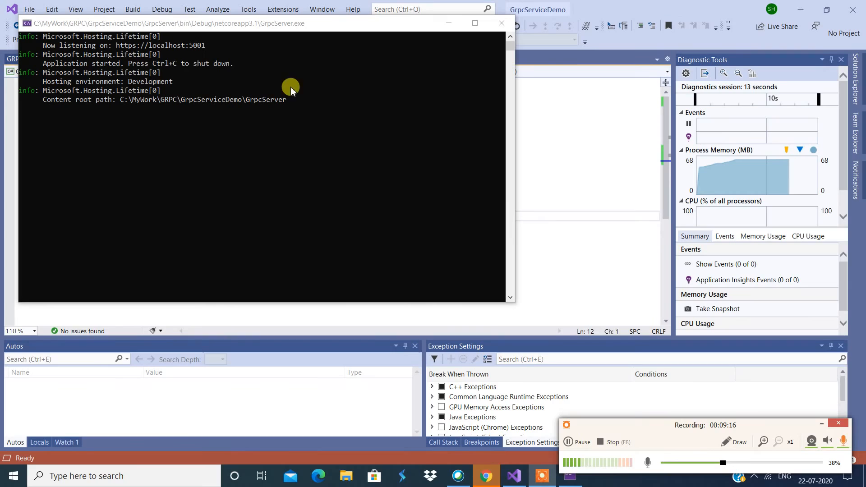
mouse_move(116, 47)
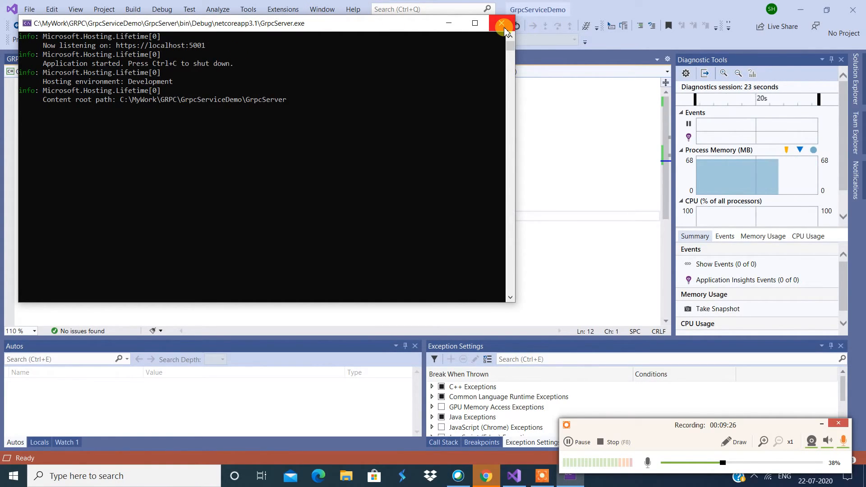
left_click(502, 23)
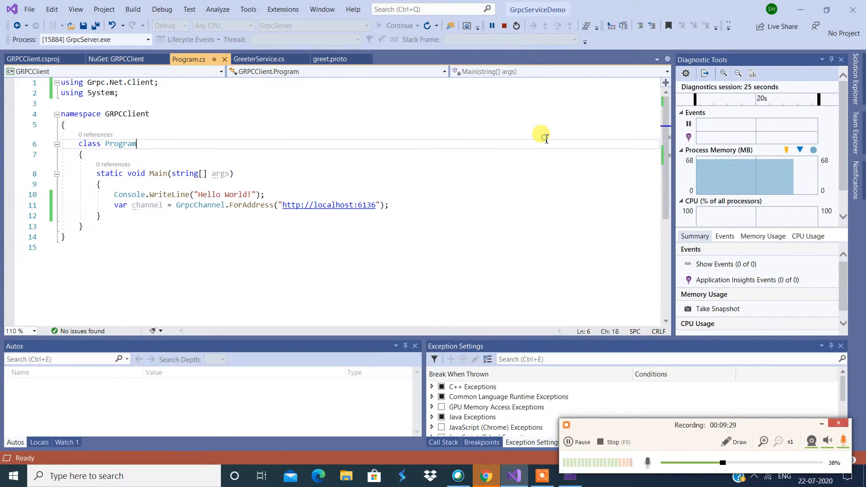
mouse_move(281, 206)
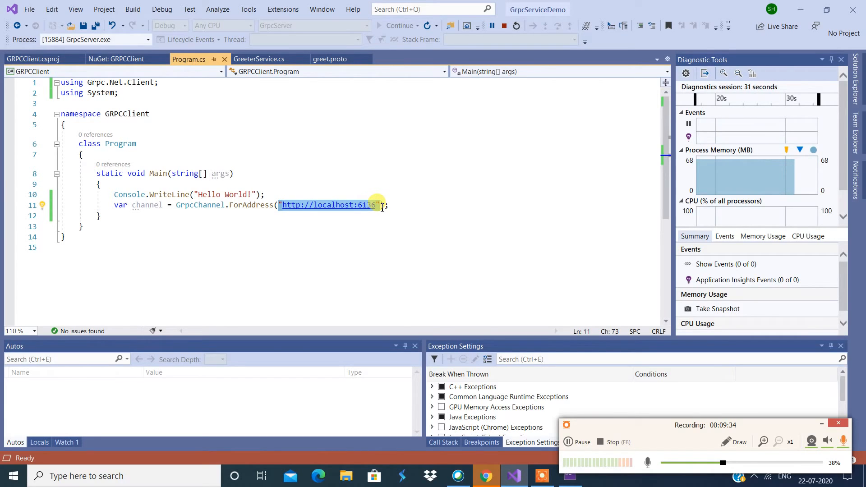
mouse_move(374, 209)
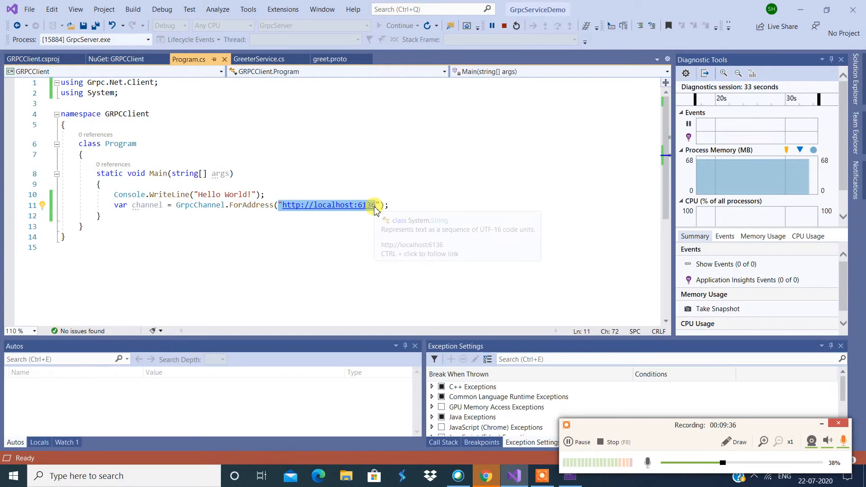
type("https://localhost:5001")
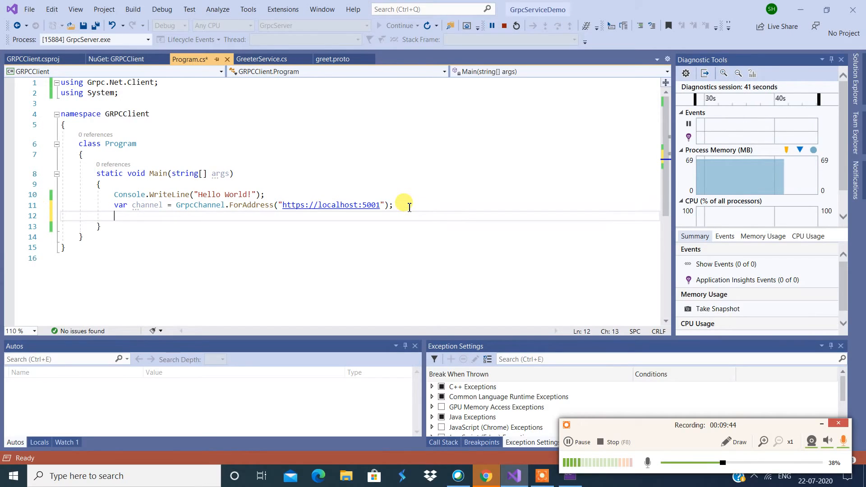
Write var client = new GrpcServer.Greeter.GreeterClient(channel); in Main.
type("var c")
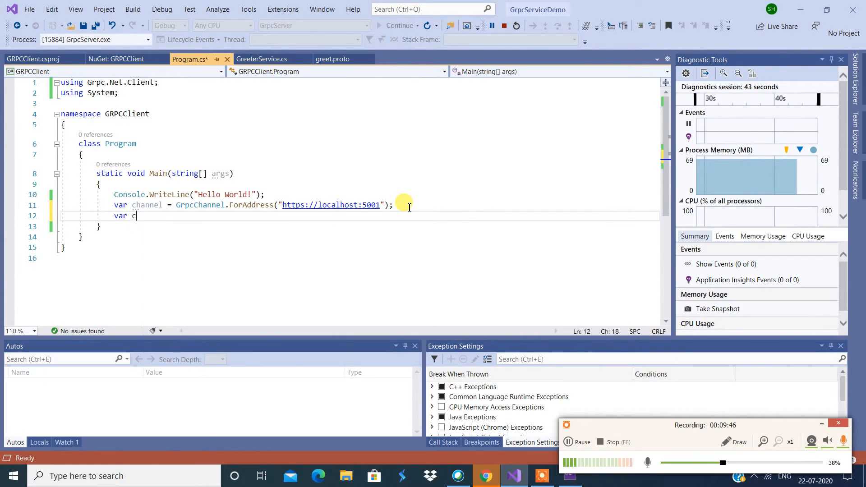
type("l")
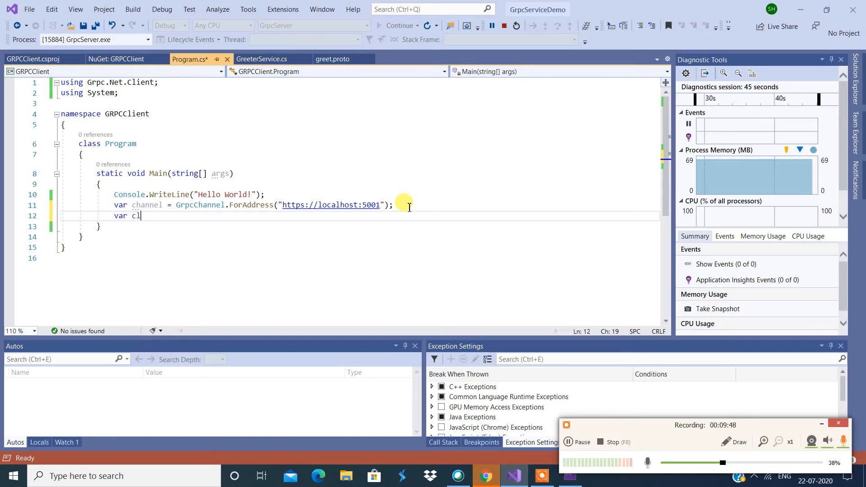
type("ien")
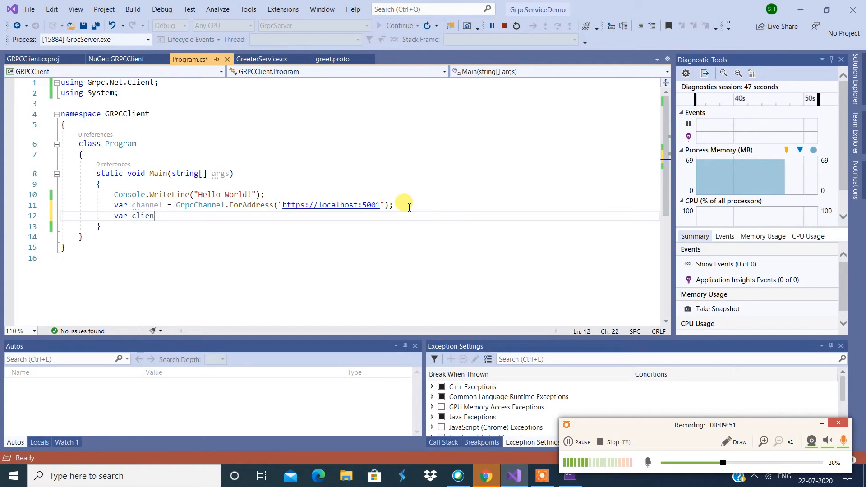
type("t=")
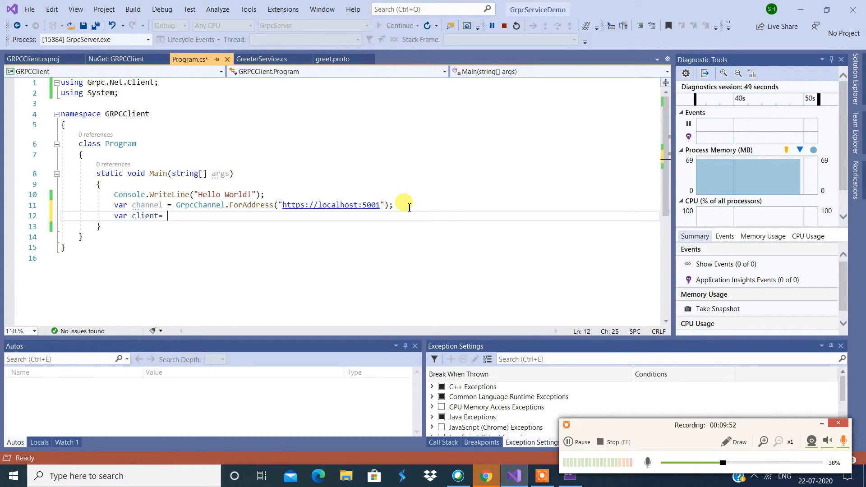
type("new")
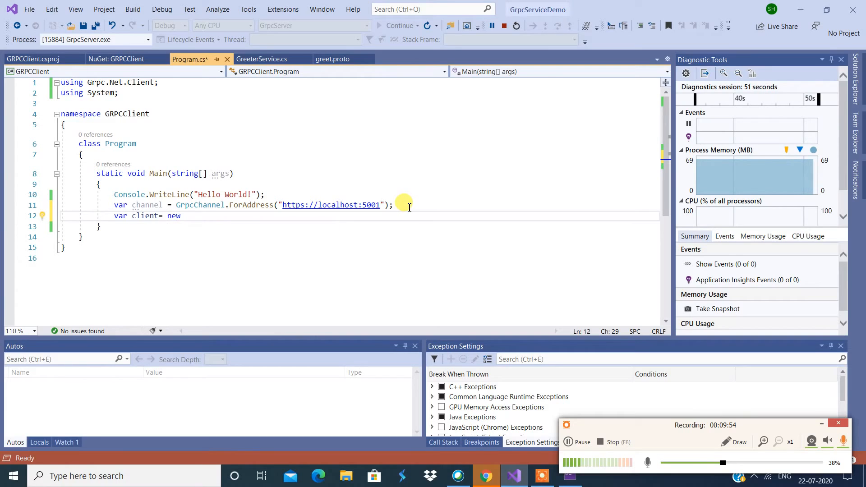
type("GrpcServer")
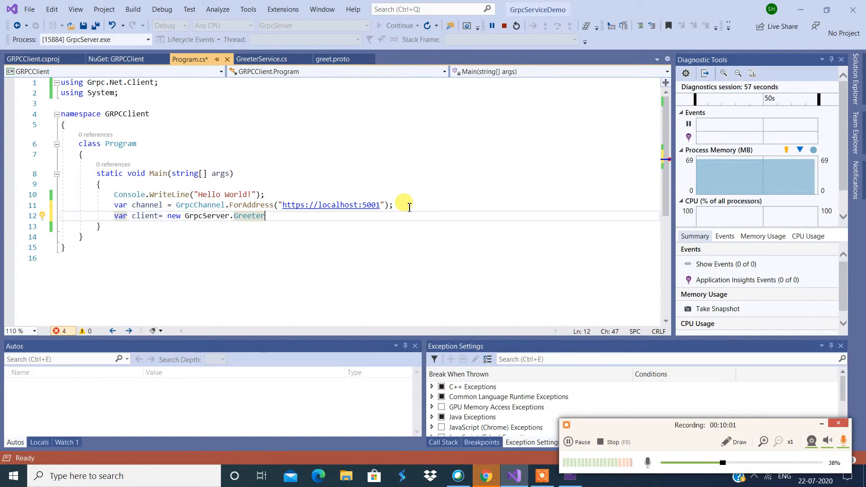
type(".")
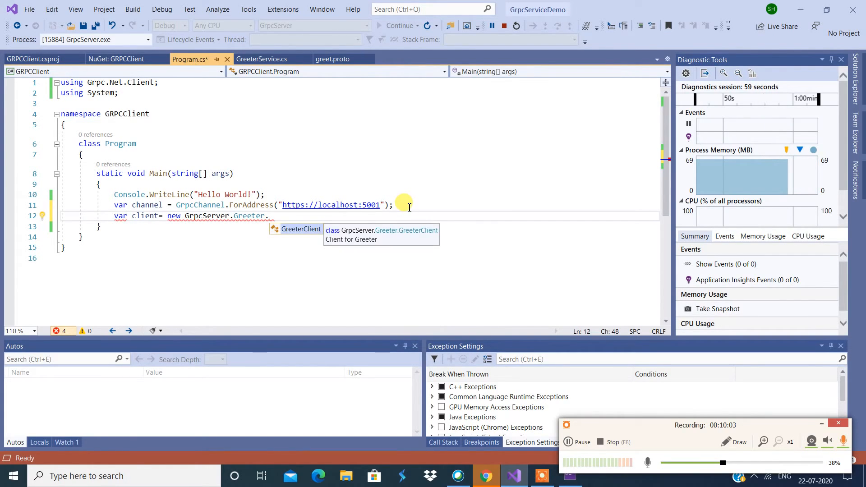
type("GreeterClient(")
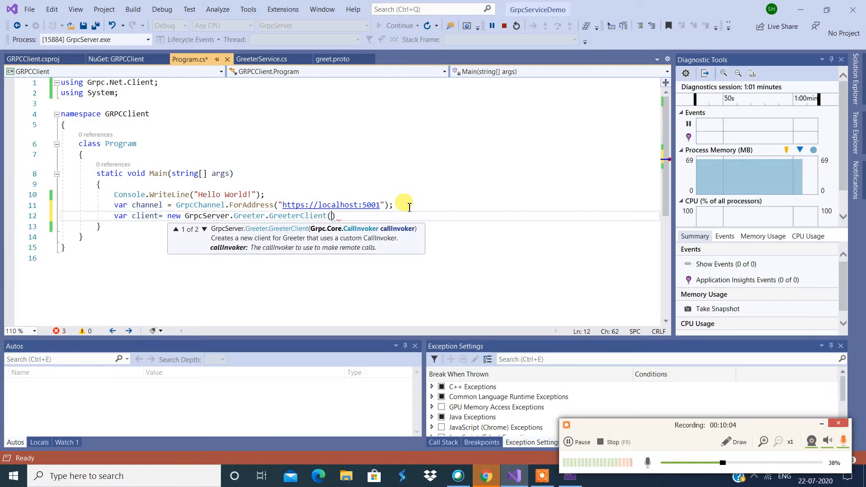
type("channel")
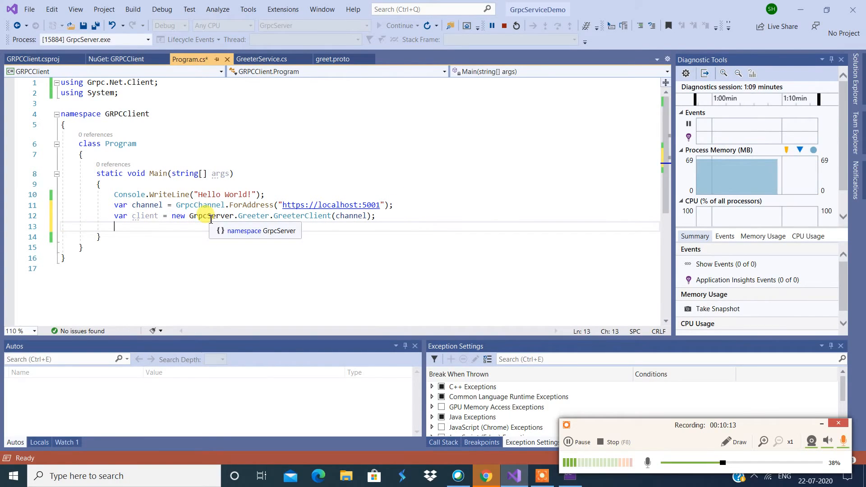
Add 'var response = client.SayHelloAsync(' below the client declaration in Main.
type("ConsoleCancelEventArgs")
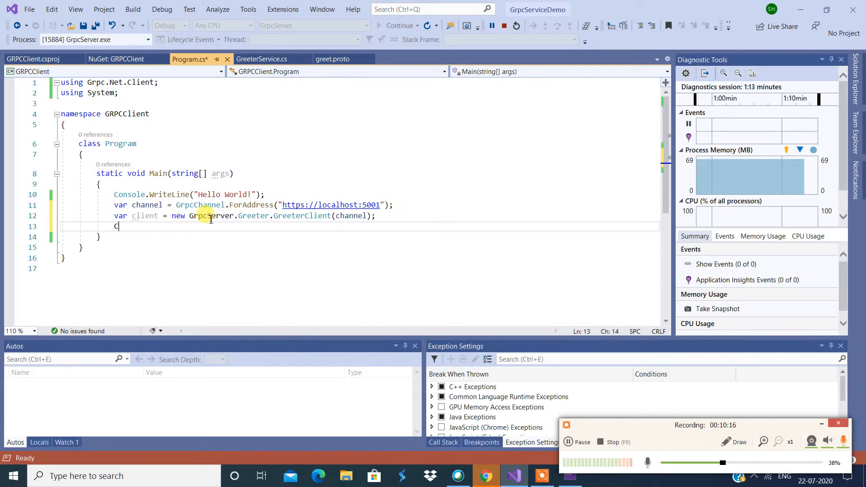
key("Backspace")
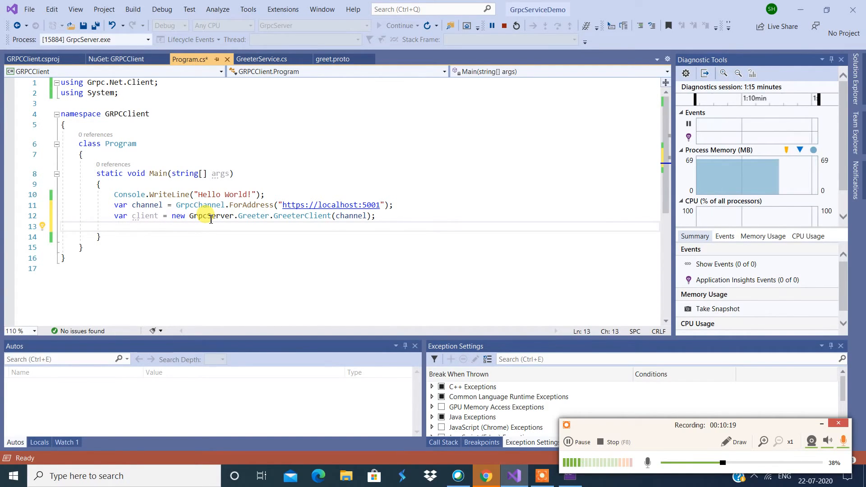
type("var")
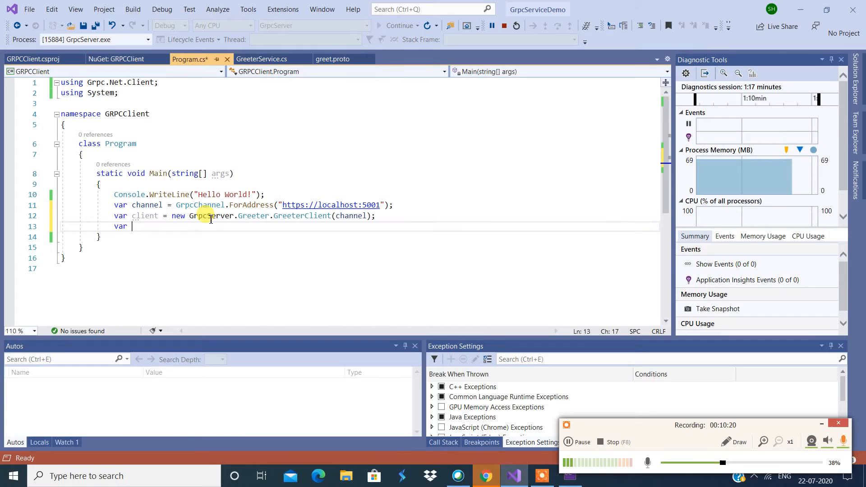
type("response")
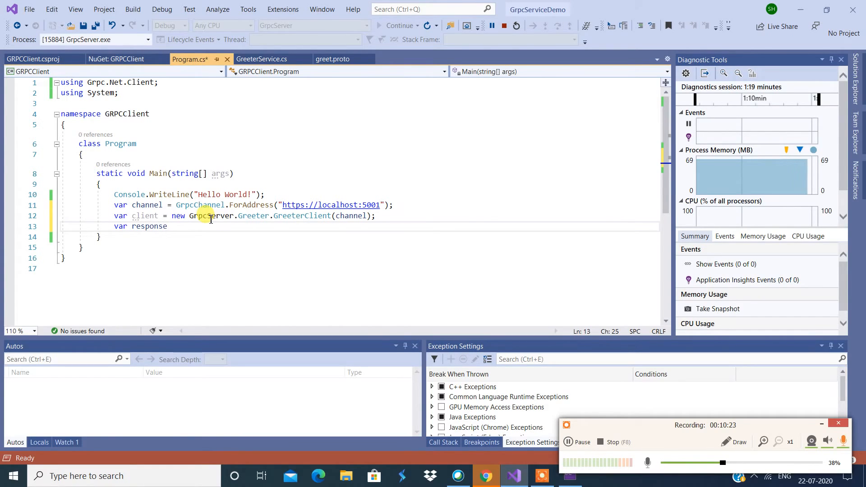
type("=clien")
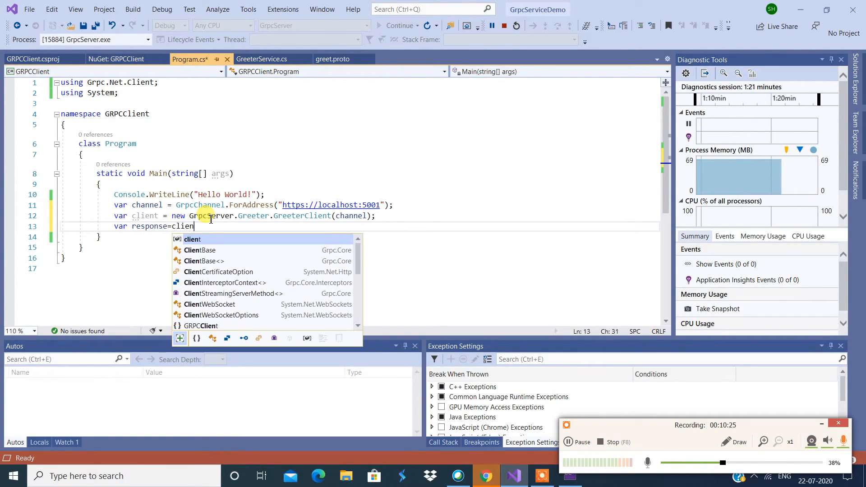
type(".")
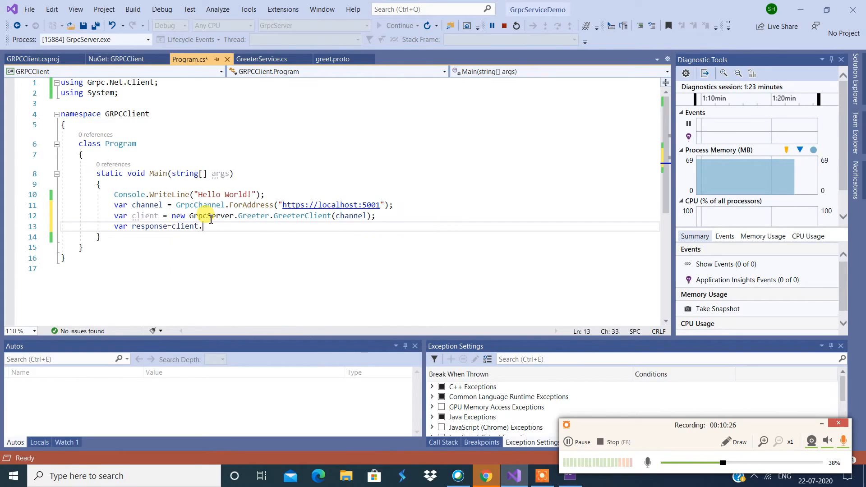
type(".")
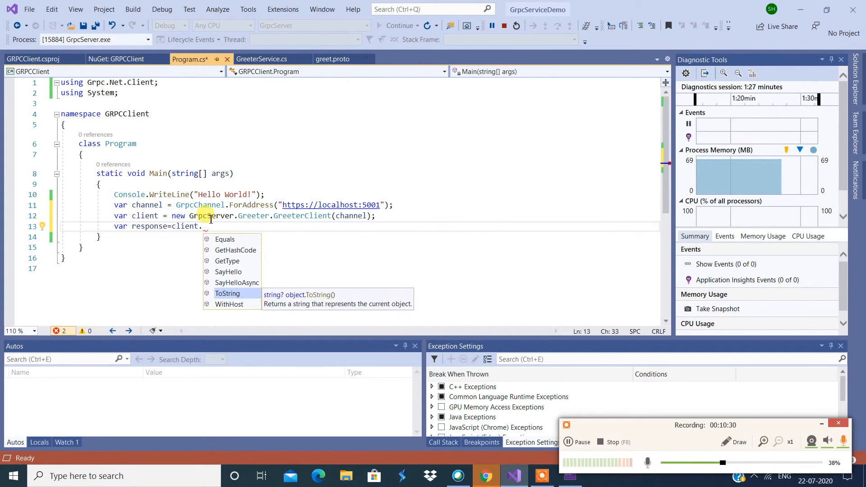
type("SayHelloAsync")
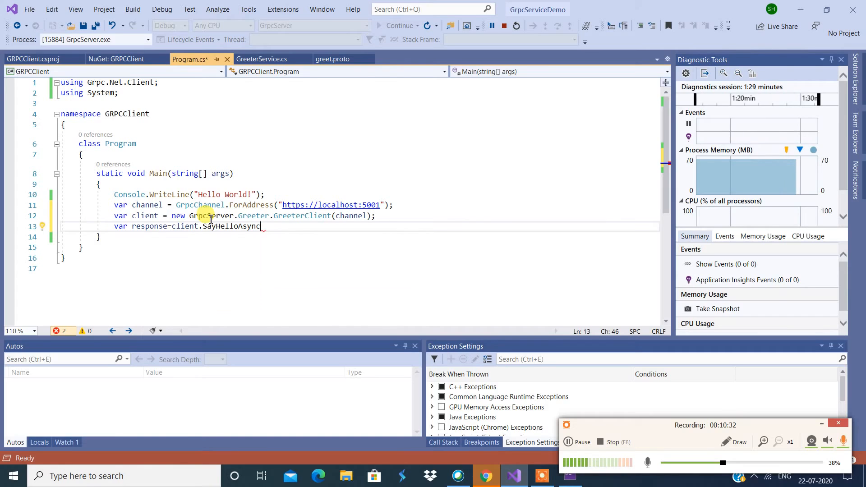
type("();")
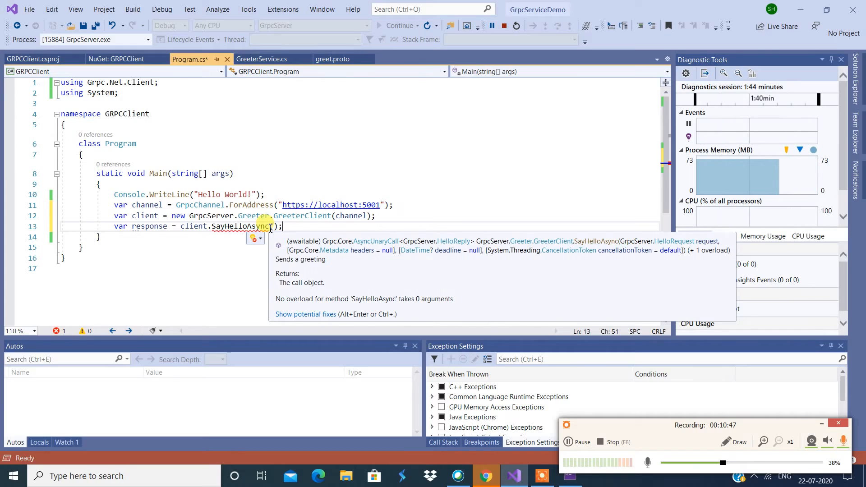
Create 'var request = new HelloRequest { Name = "Supreet" }' and pass request to SayHelloAsync.
left_click(397, 216)
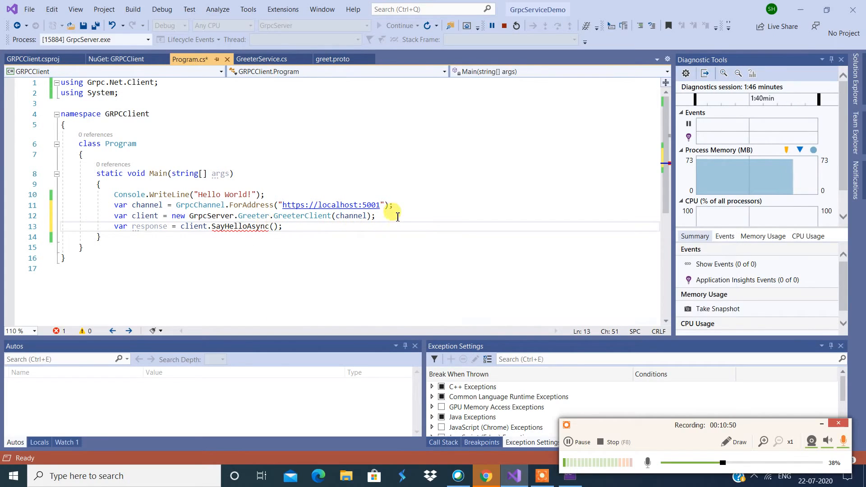
type("var request")
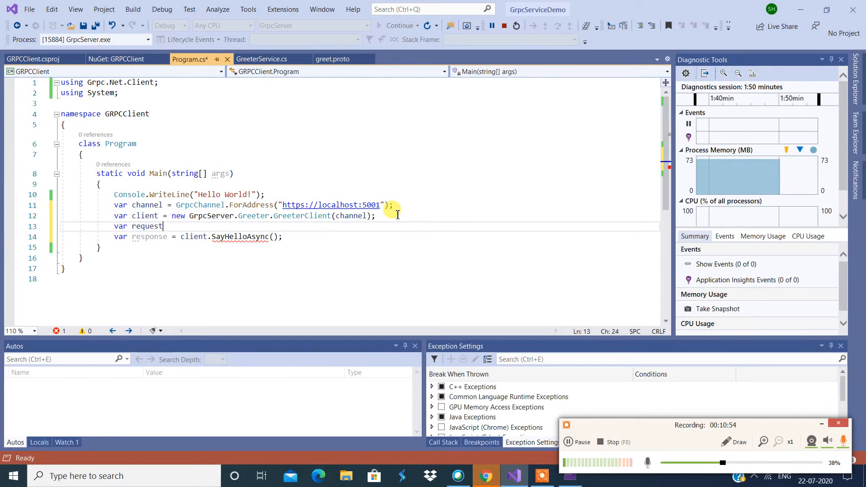
type("= new H")
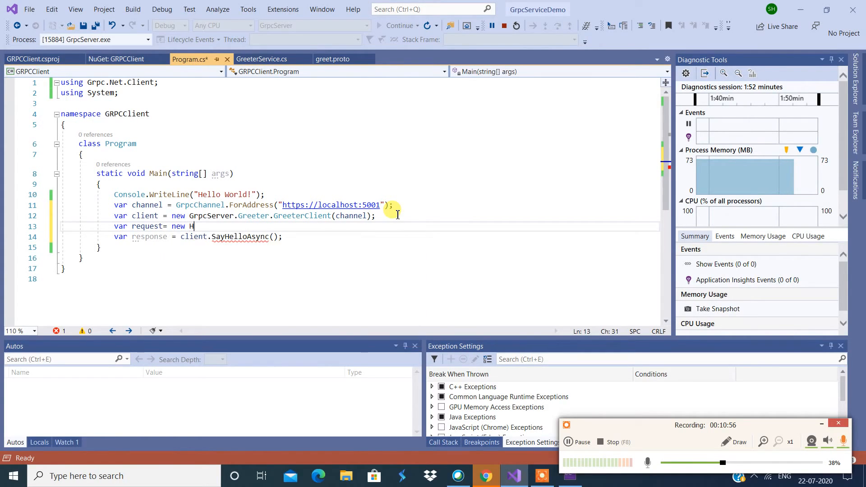
type("elloRequest")
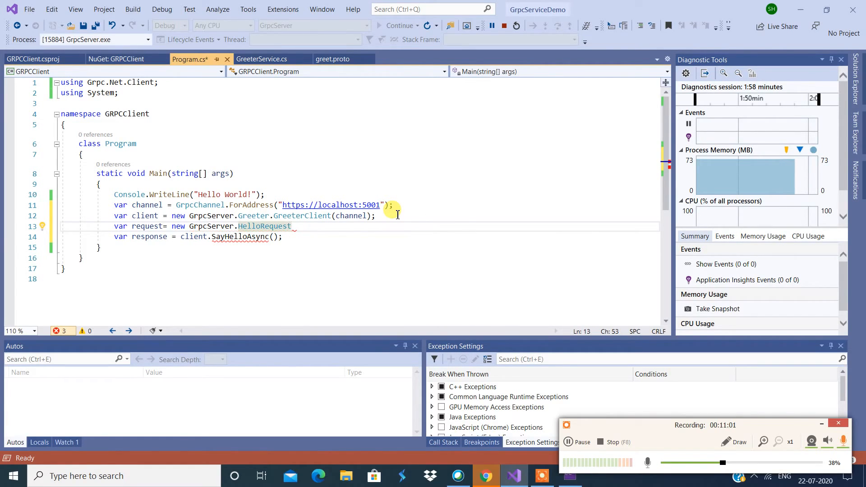
type("{ Name")
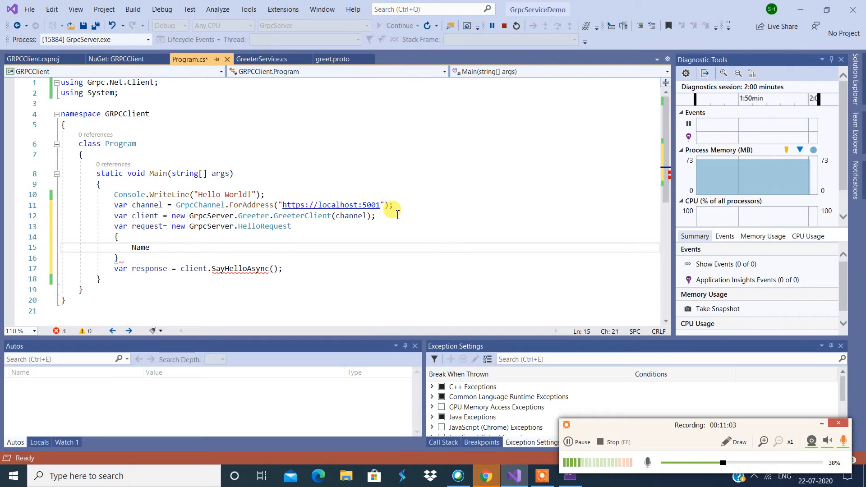
type("=\"Sup\"")
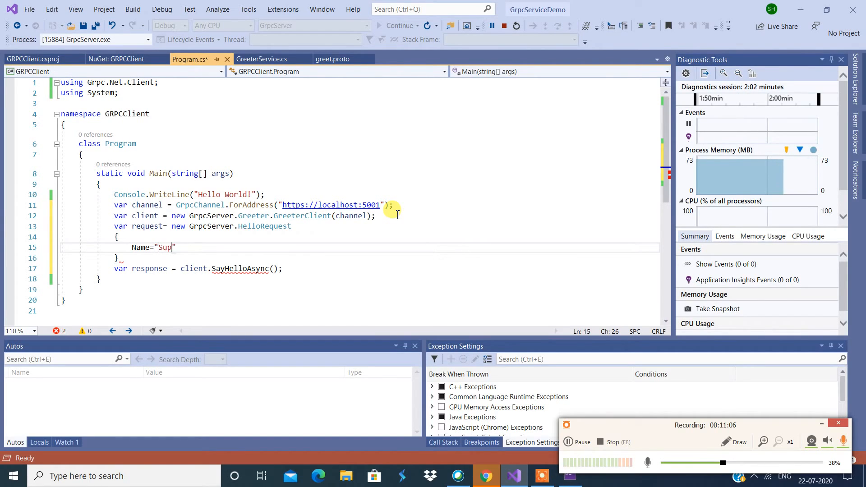
type("reet\"")
left_click(190, 259)
type(";")
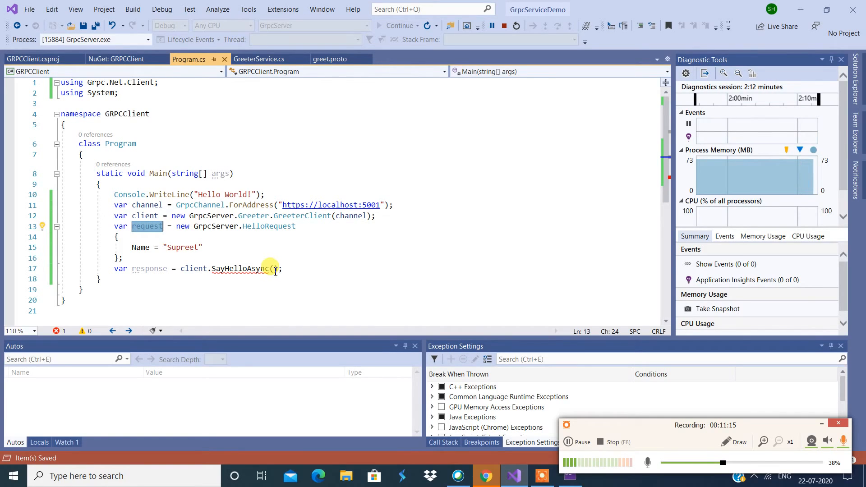
type("request")
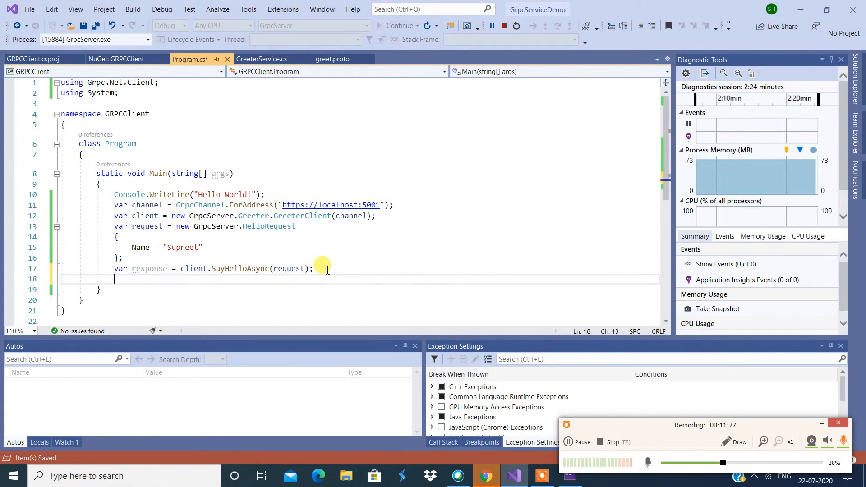
Add 'return response;' and await the client.SayHelloAsync call.
type("return")
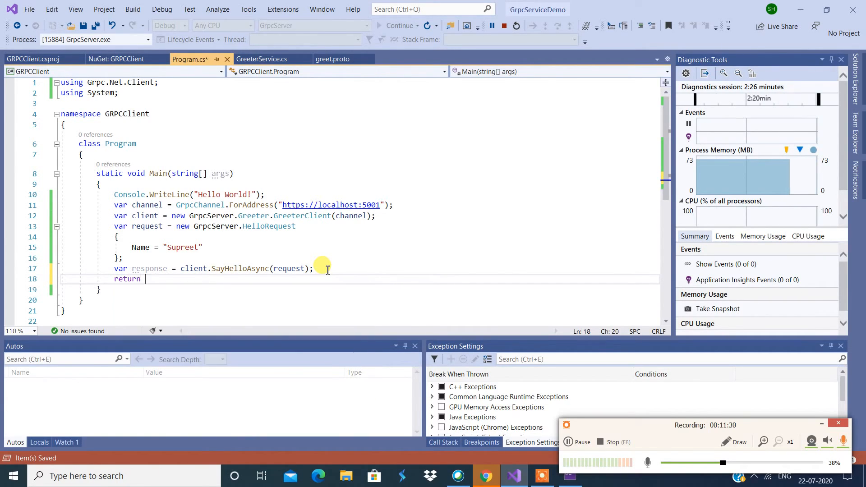
type("response")
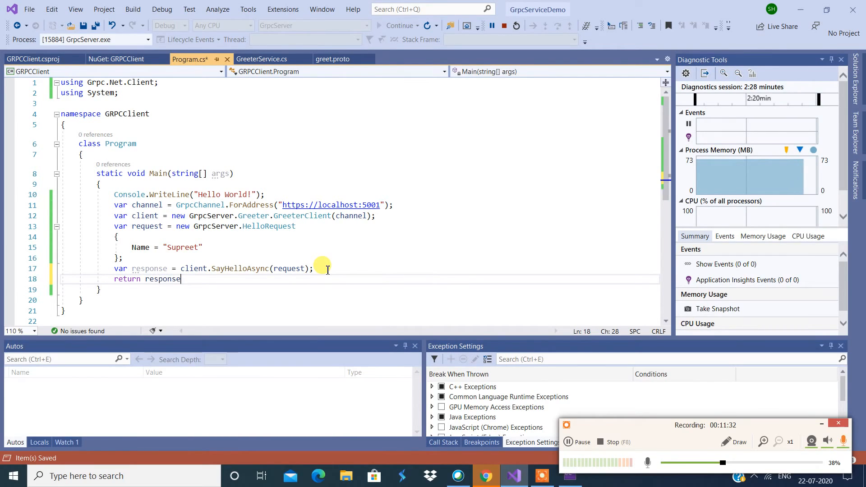
type(";")
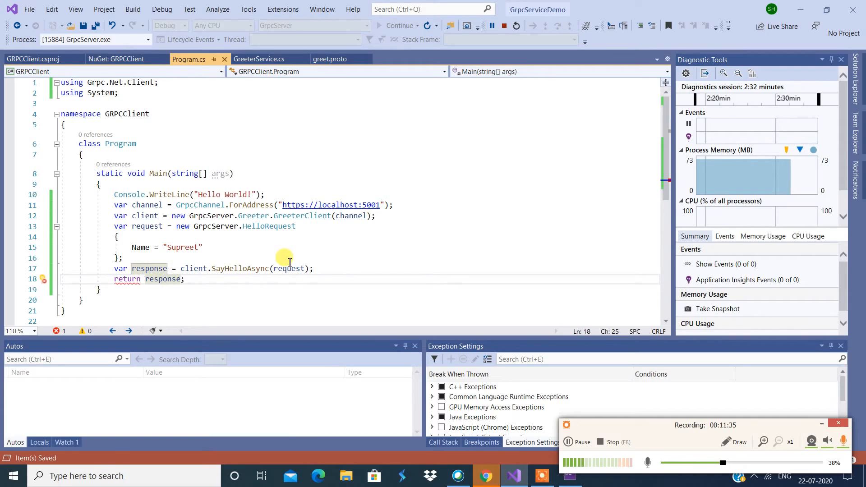
mouse_move(130, 278)
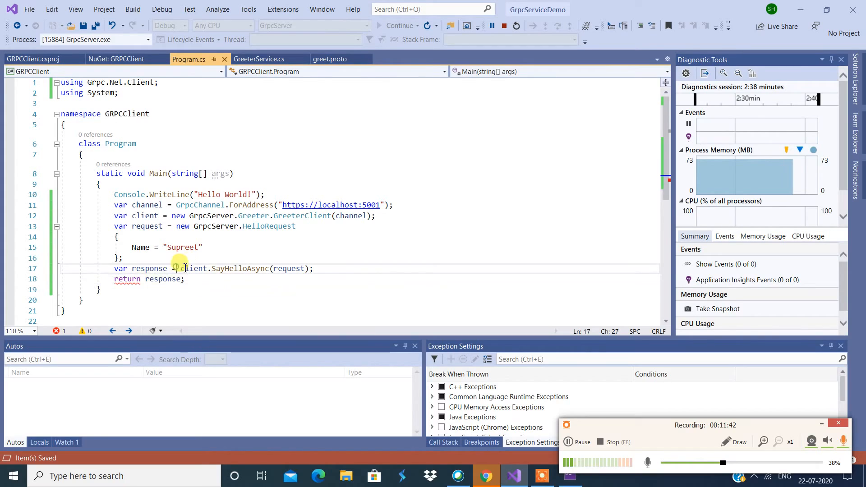
type("await")
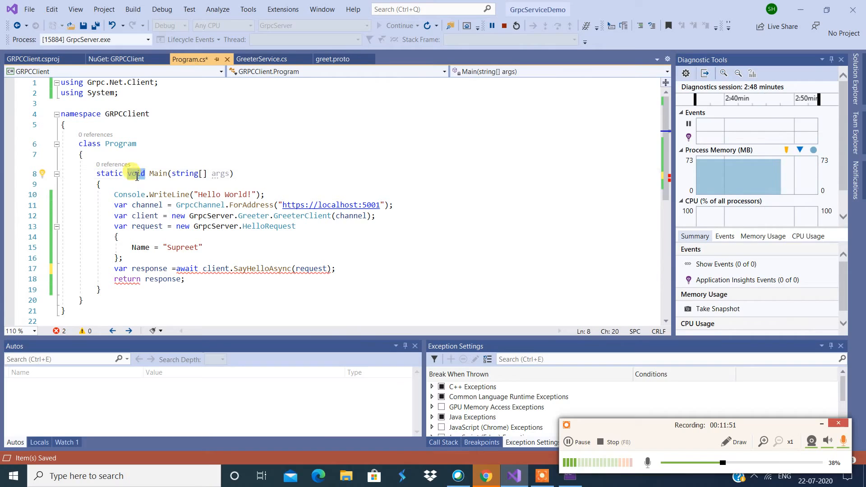
Change Main's signature to 'async Task' and resolve the Task type via Quick Actions.
type("Task")
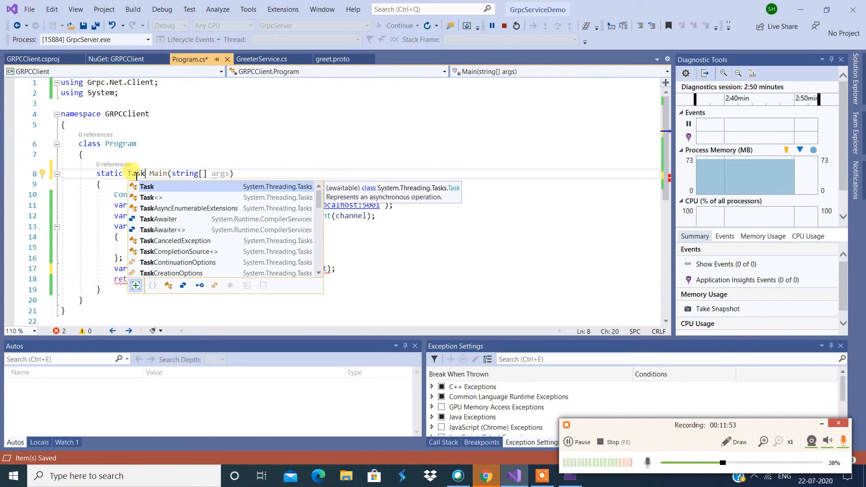
key("Escape")
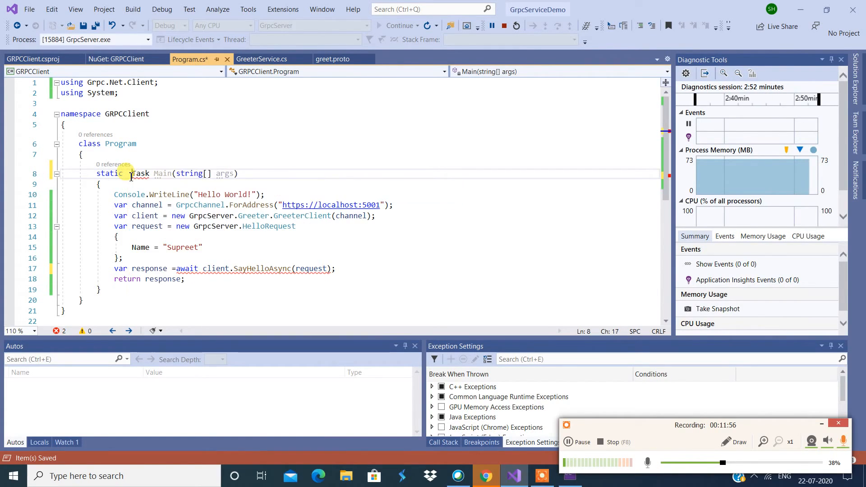
type("async")
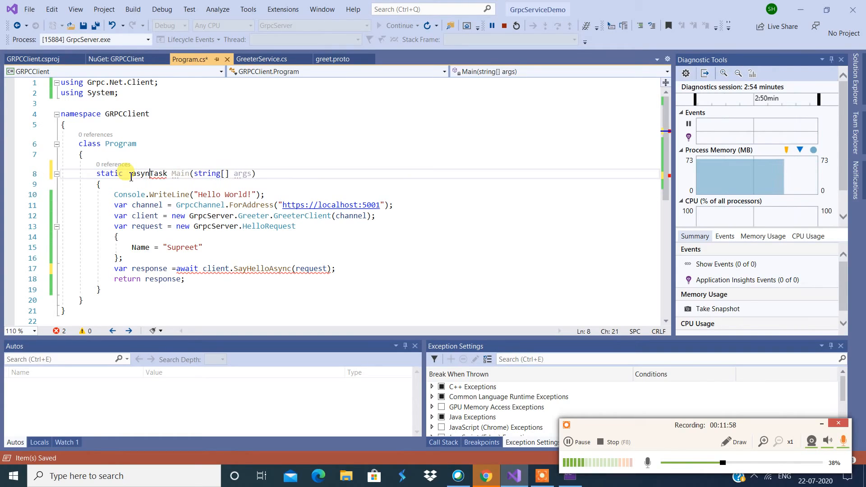
type("\" \"")
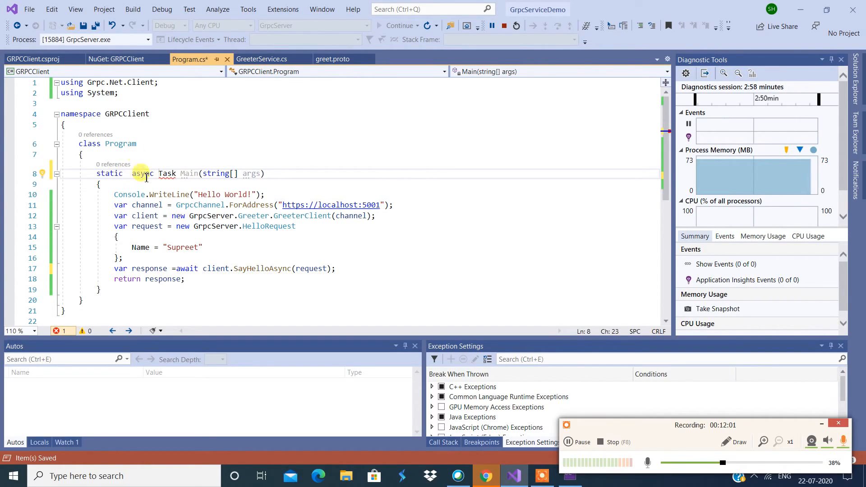
right_click(166, 173)
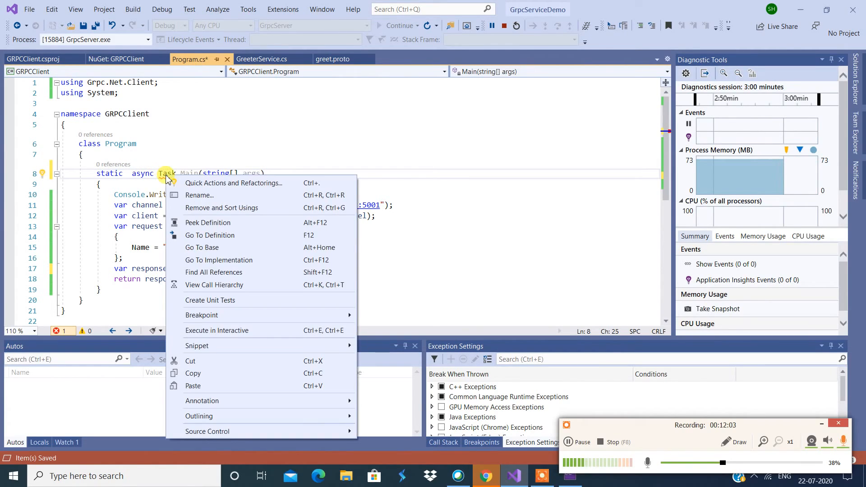
left_click(195, 184)
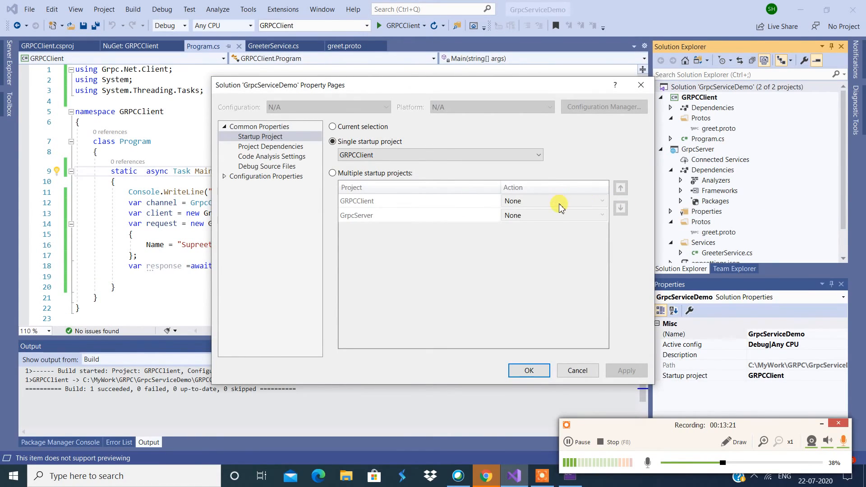
Set Multiple startup projects with GRPCClient and GrpcServer, point the client at port 5001, and build the solution.
left_click(332, 173)
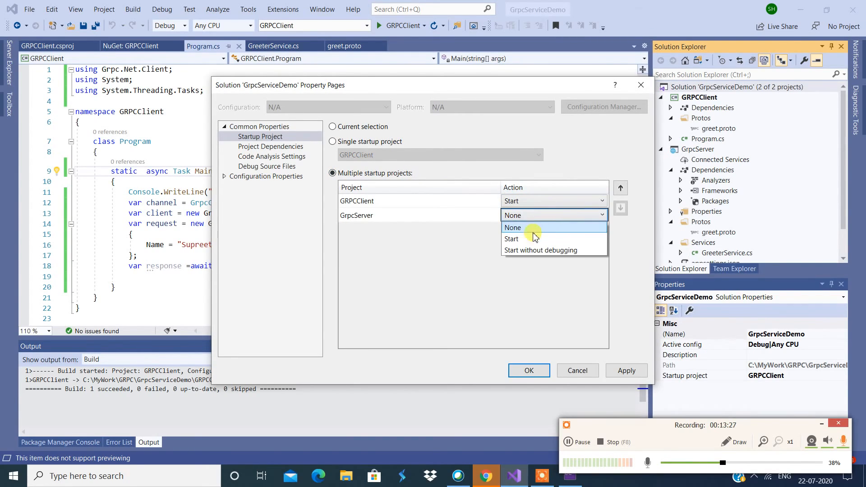
left_click(512, 239)
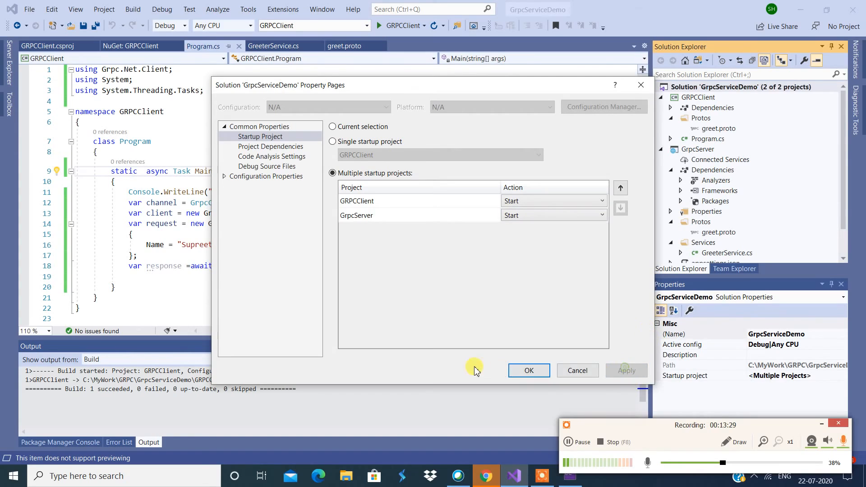
left_click(529, 370)
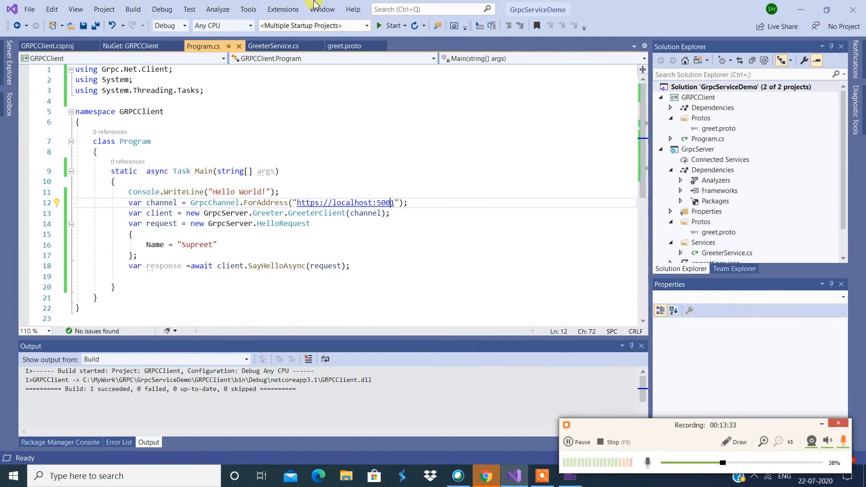
left_click(132, 9)
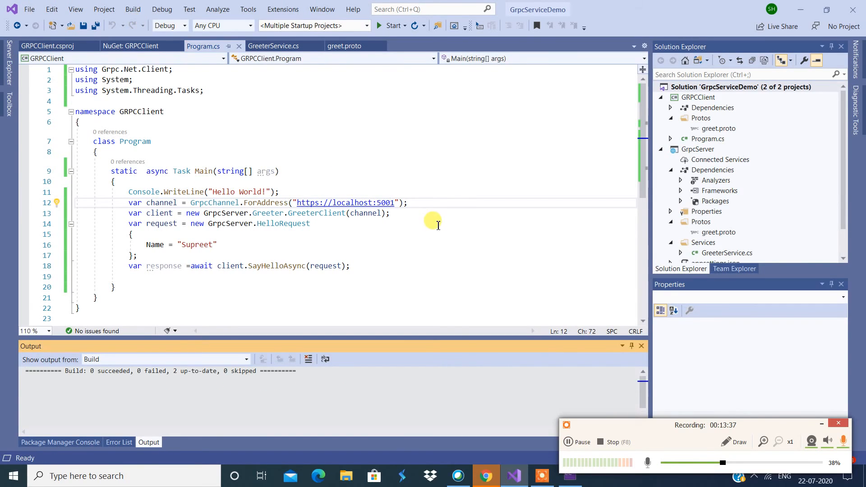
left_click(132, 9)
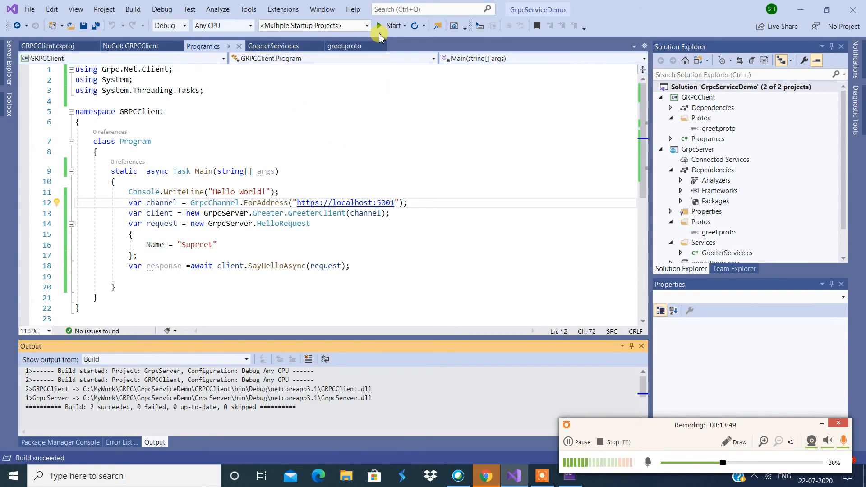
Start debugging so the client and server run together.
left_click(379, 25)
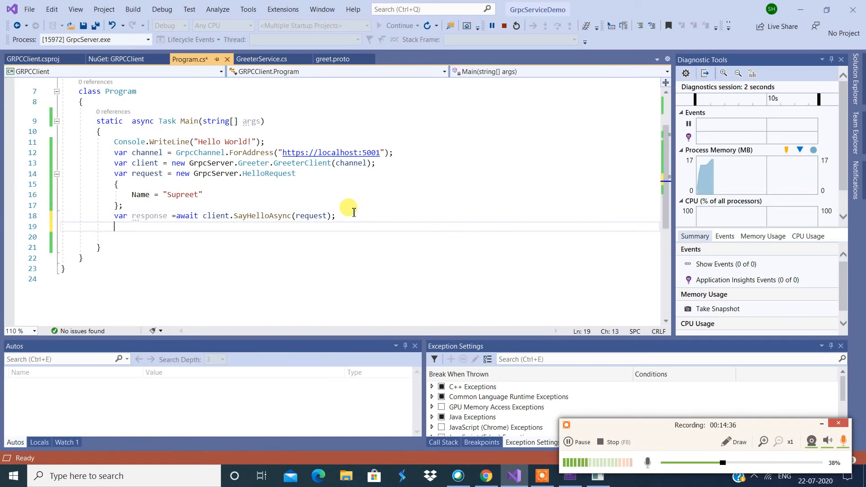
Add 'Console.WriteLine(response.Message);' after the SayHelloAsync call.
type("consol")
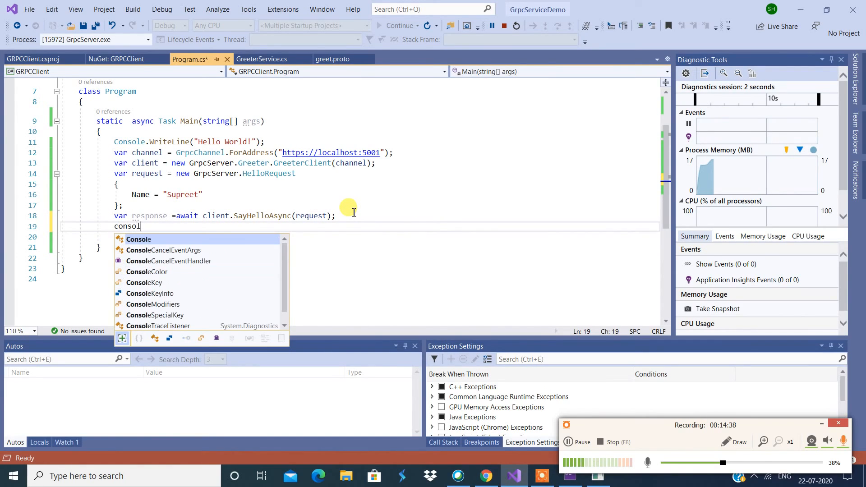
key("Tab")
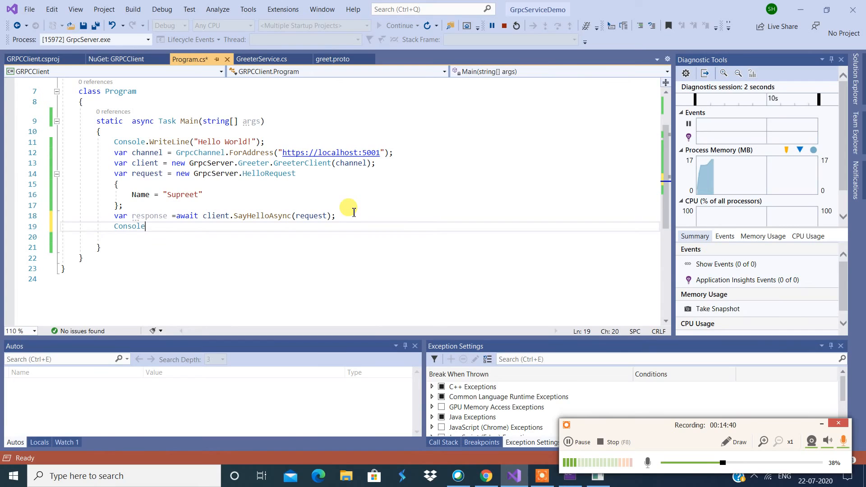
type(".wr")
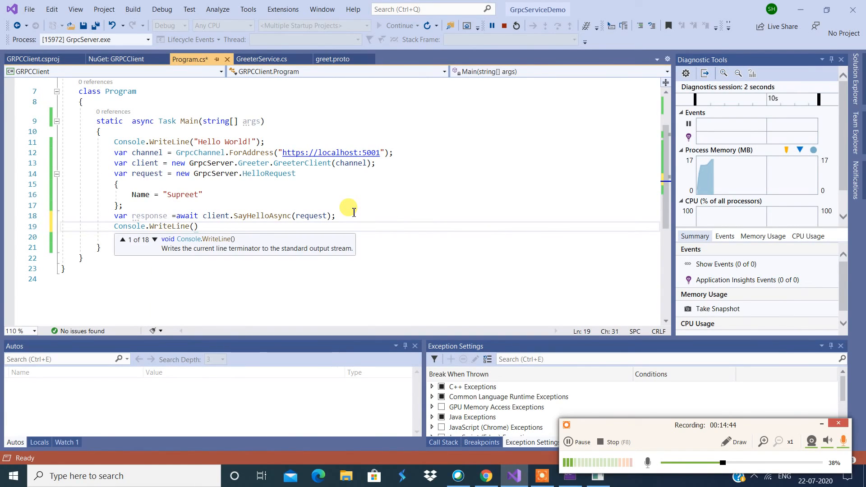
type("response")
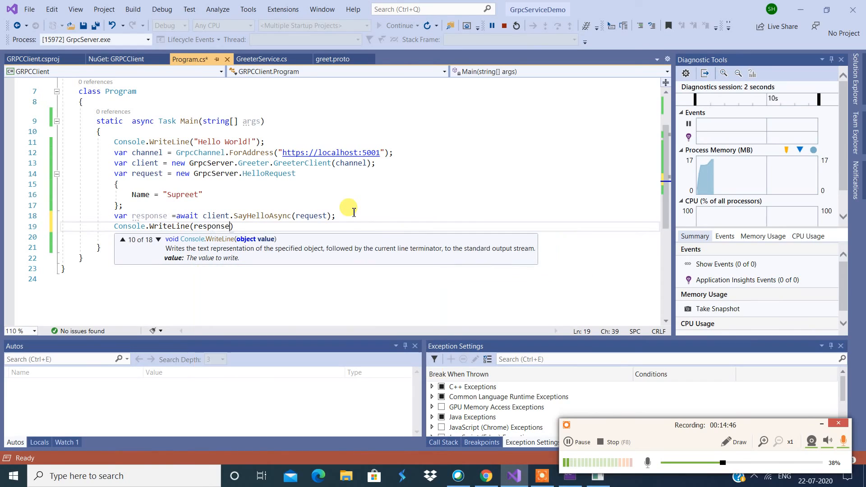
type(".Message")
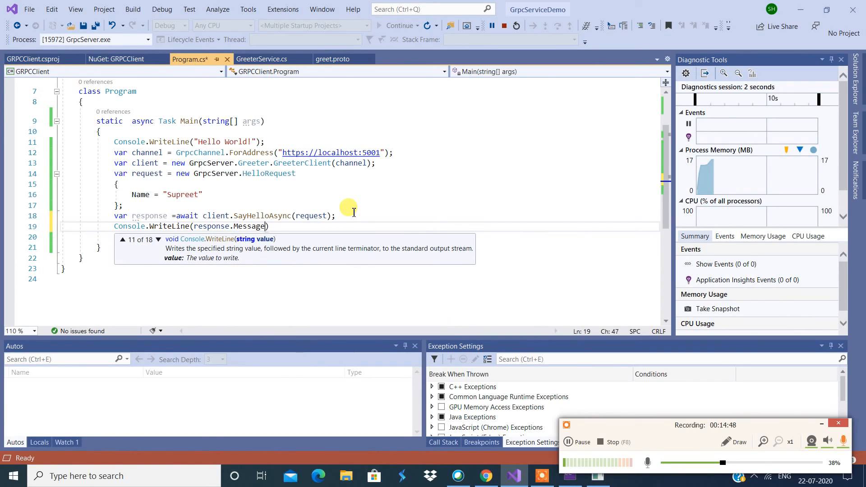
type(";")
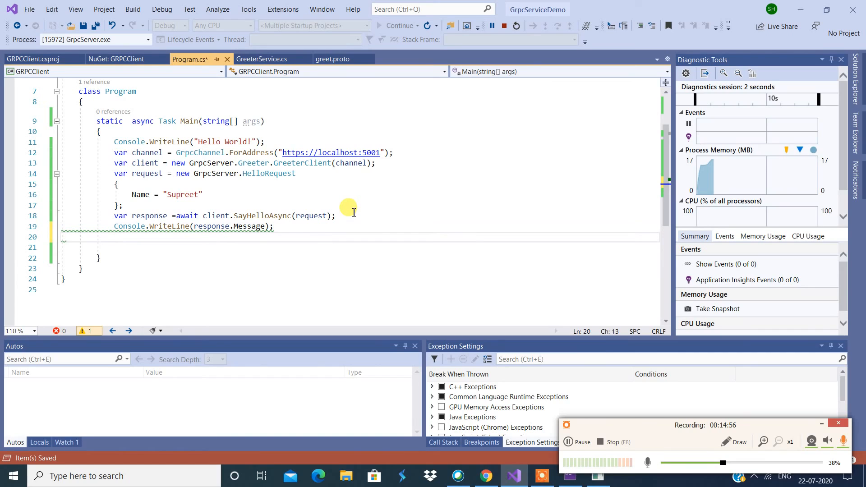
Add 'Console.ReadLine();' so the client waits for input before exiting.
type("consol")
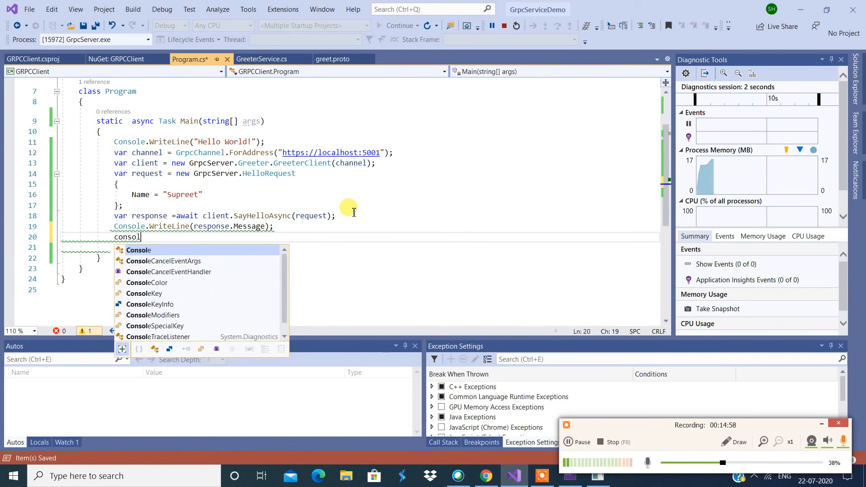
type(".")
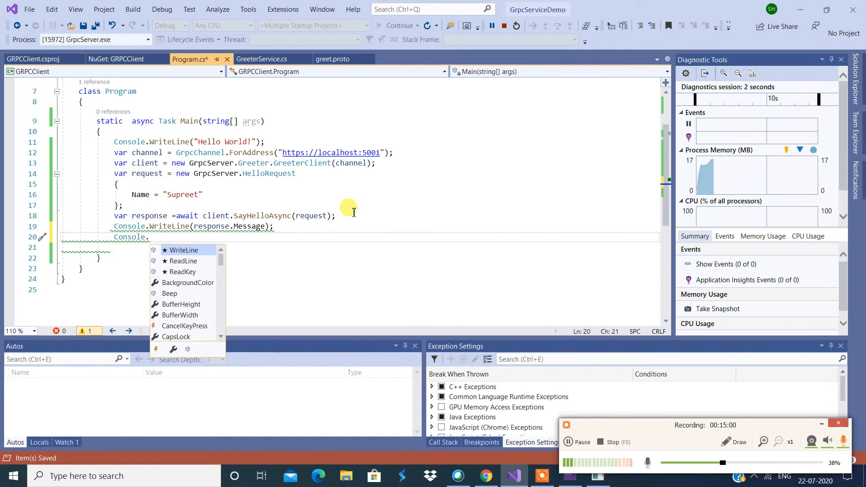
type("ReadLine")
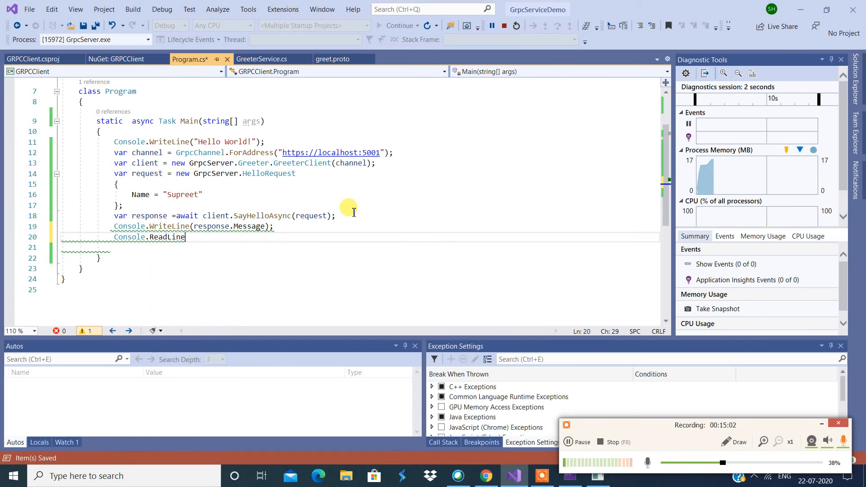
type("();")
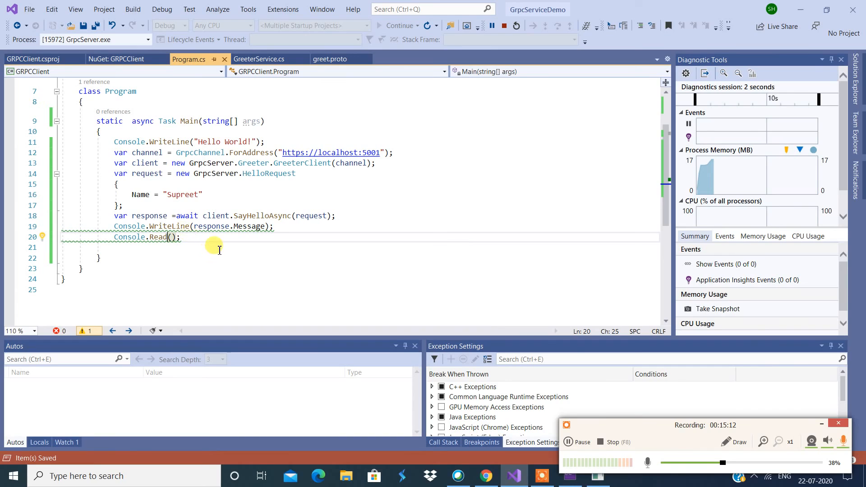
mouse_move(235, 226)
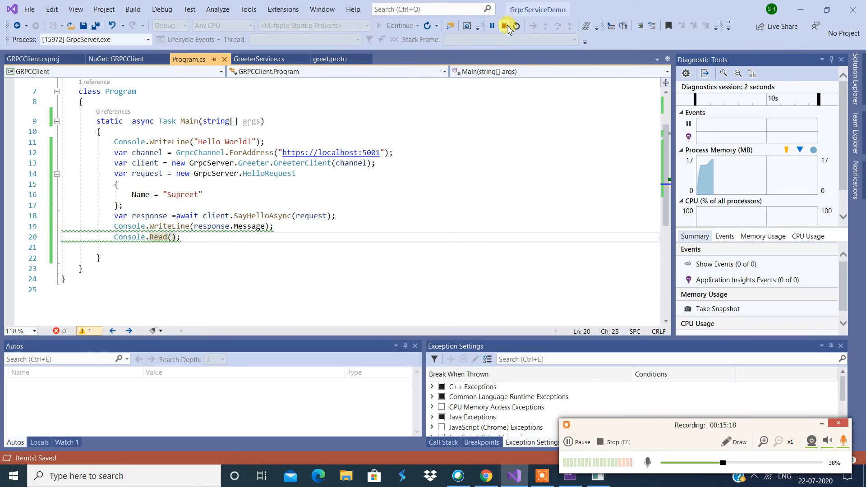
Stop debugging, restart, and answer No to running the last successful build.
left_click(505, 25)
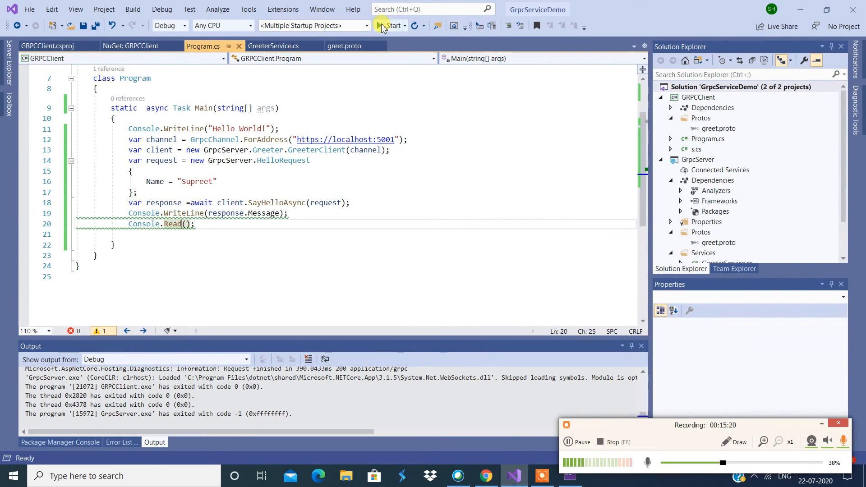
left_click(379, 26)
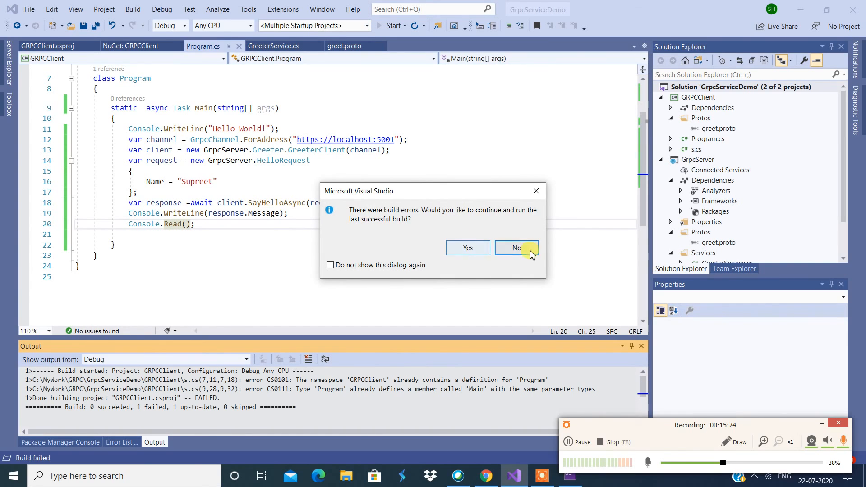
left_click(516, 248)
type("Line")
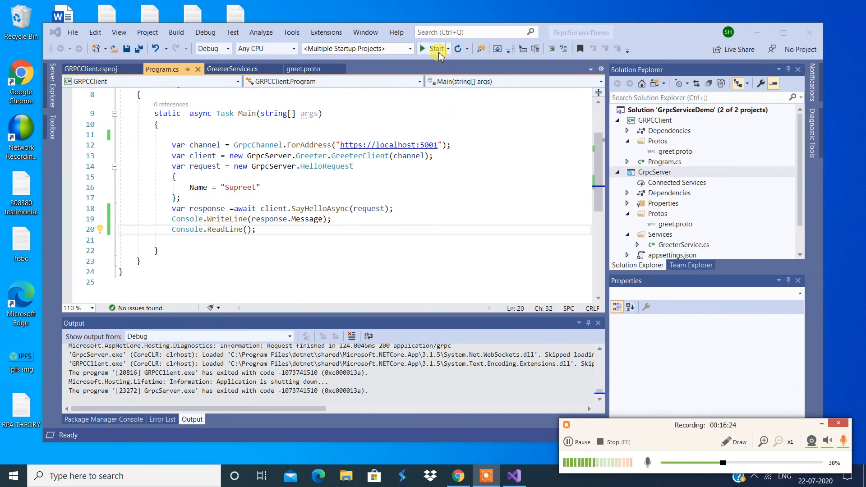
Start both projects again so the server logs a finished SayHello request.
left_click(431, 48)
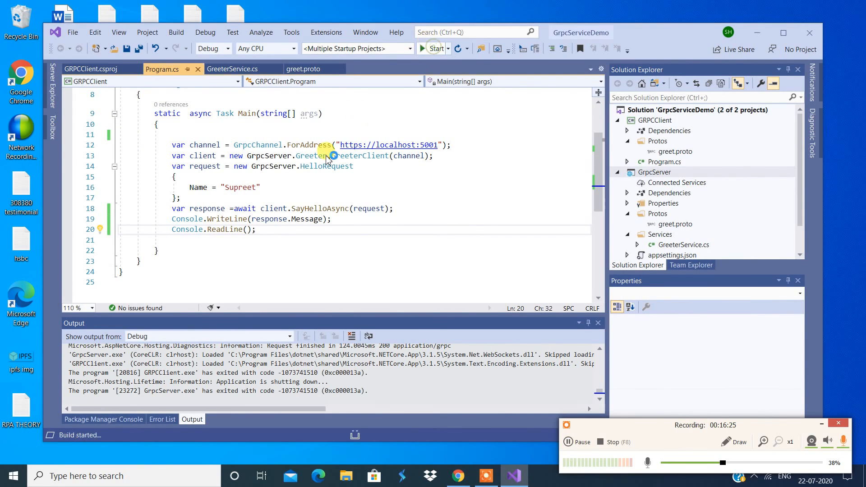
left_click(429, 48)
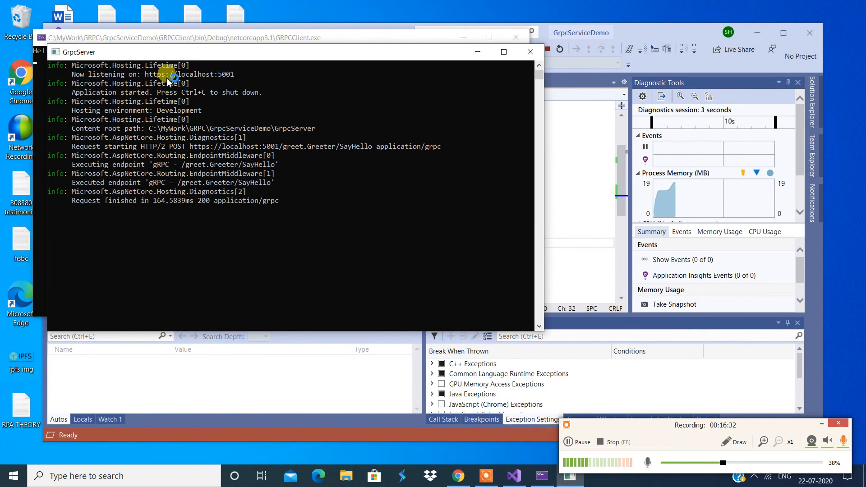
mouse_move(204, 79)
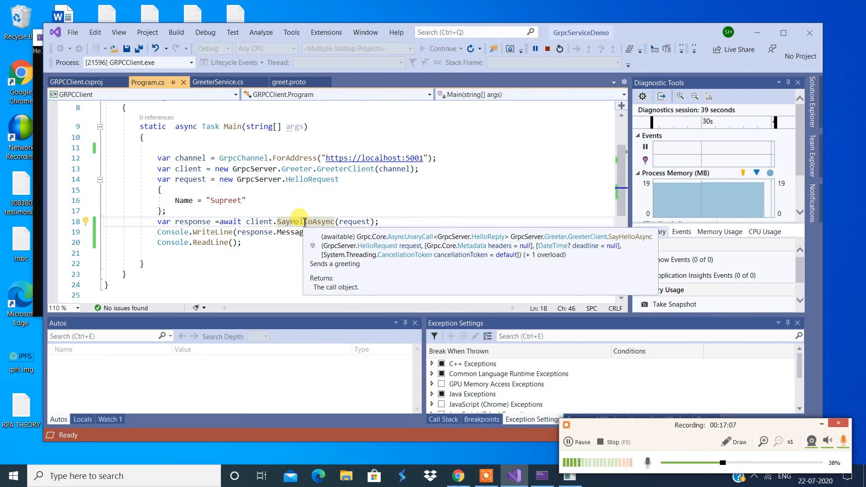
View the generated SayHelloAsync in GreetGrpc.cs, then return to GreeterService.cs.
left_click(14, 476)
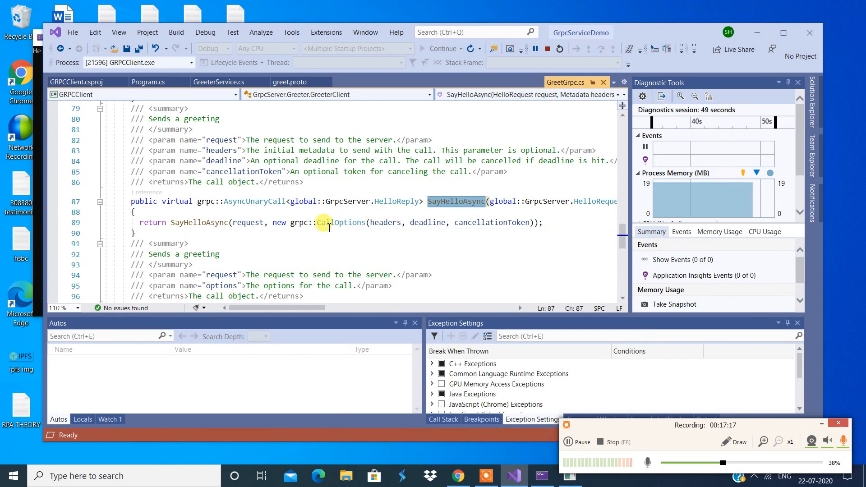
scroll("down", 3)
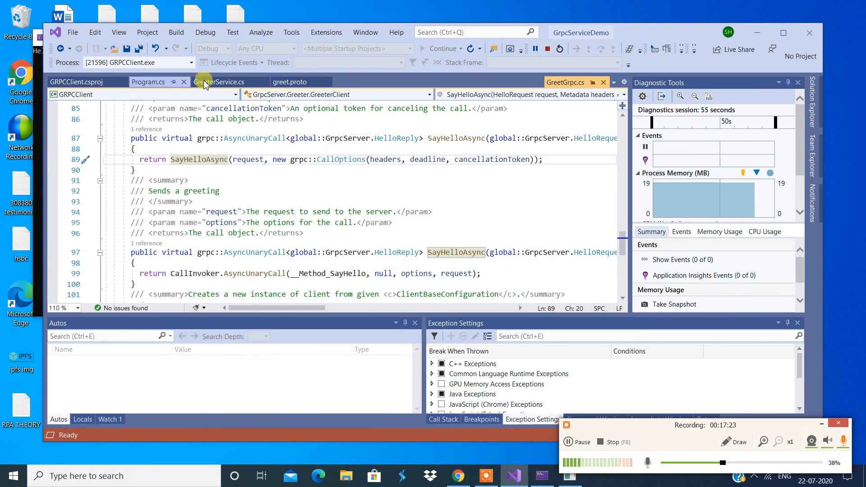
left_click(218, 82)
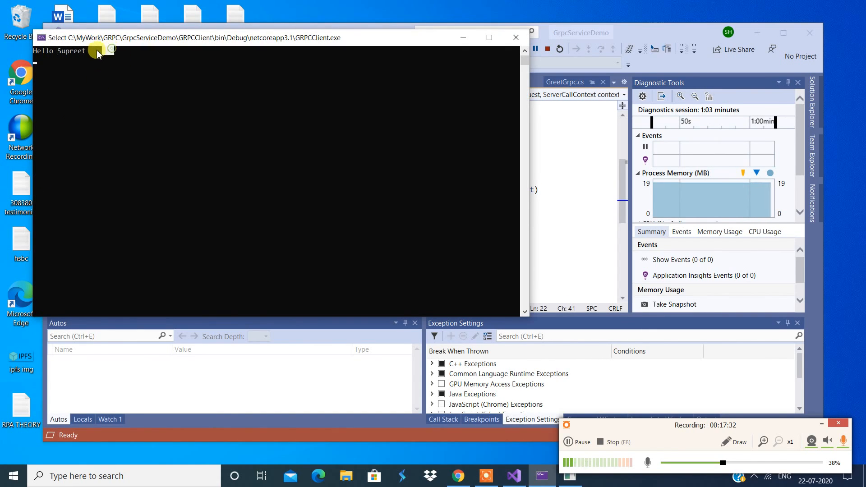
mouse_move(293, 158)
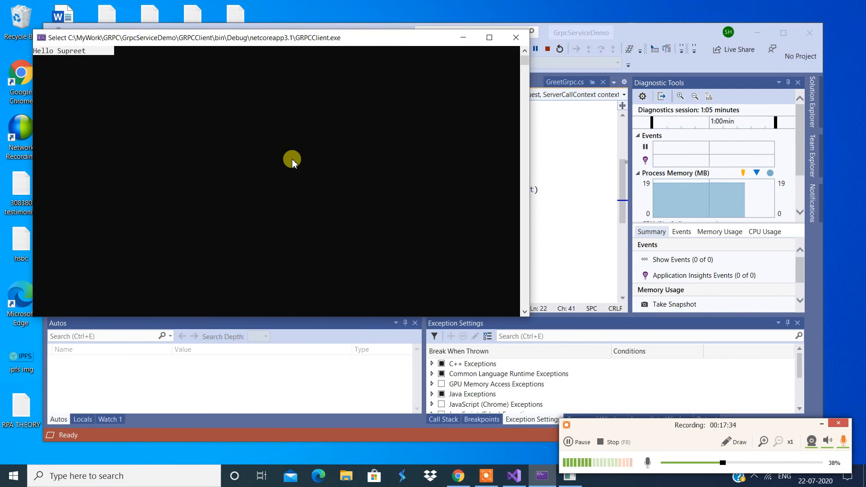